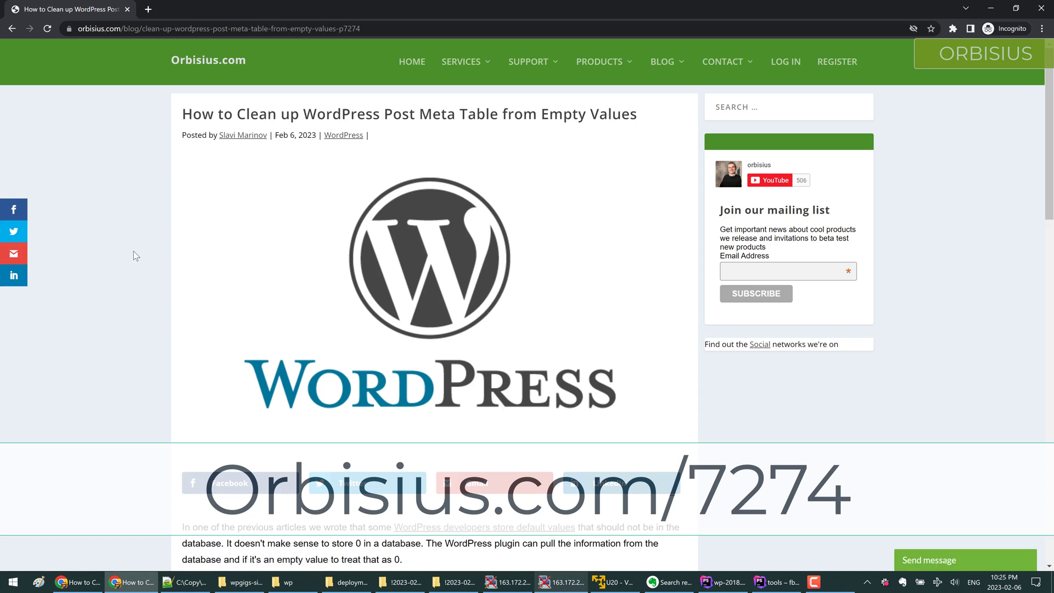
{"action": "mouse_move", "coordinate": [657, 122]}
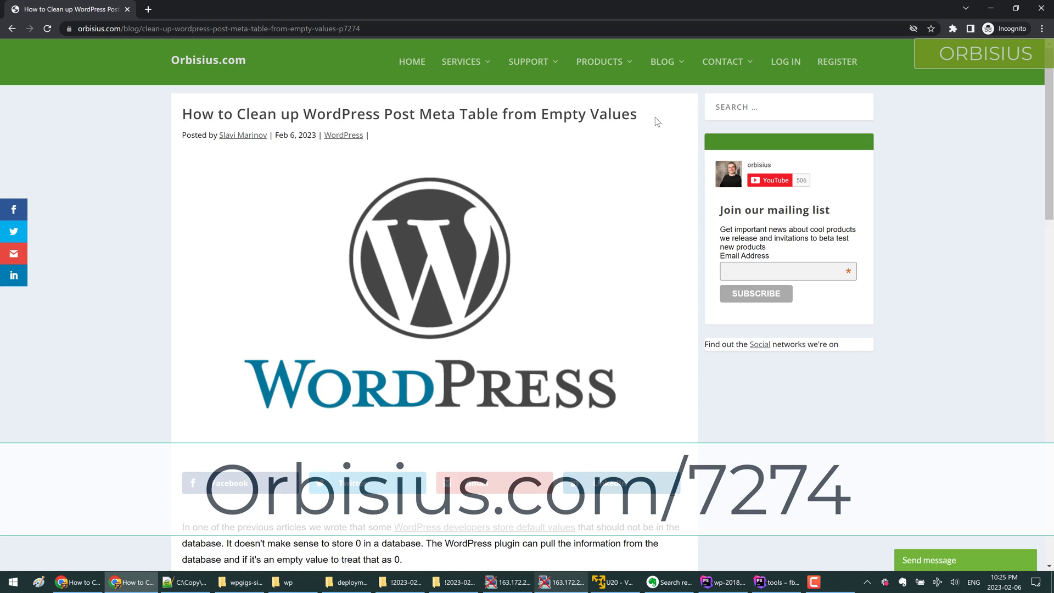
Step: Read through the blog post's row-count figures, including the 50,000 empty rows mention
{"action": "scroll", "scroll_direction": "down", "scroll_amount": 3}
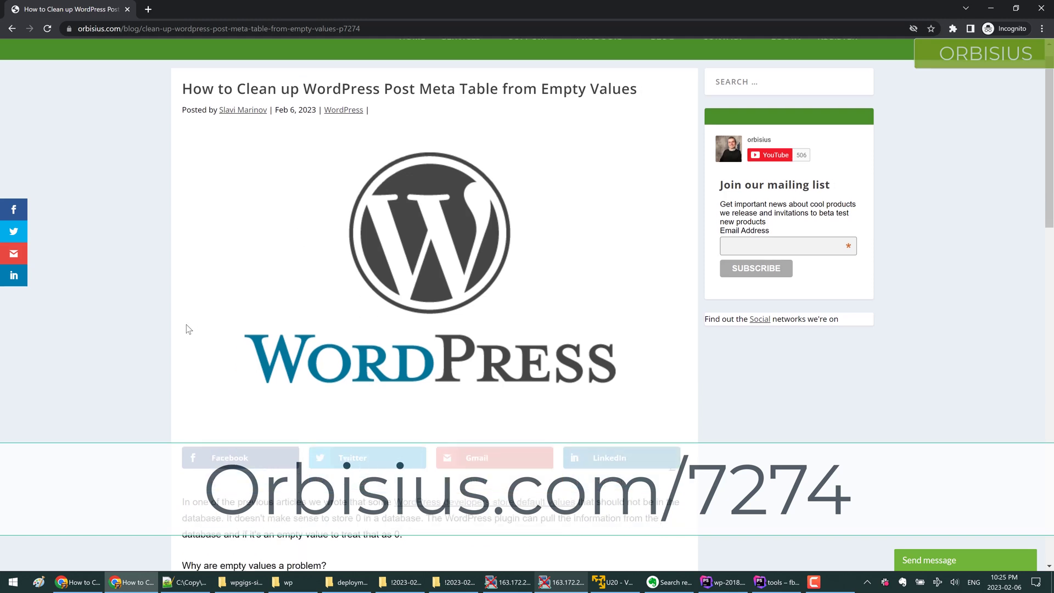
{"action": "scroll", "scroll_direction": "down", "scroll_amount": 3}
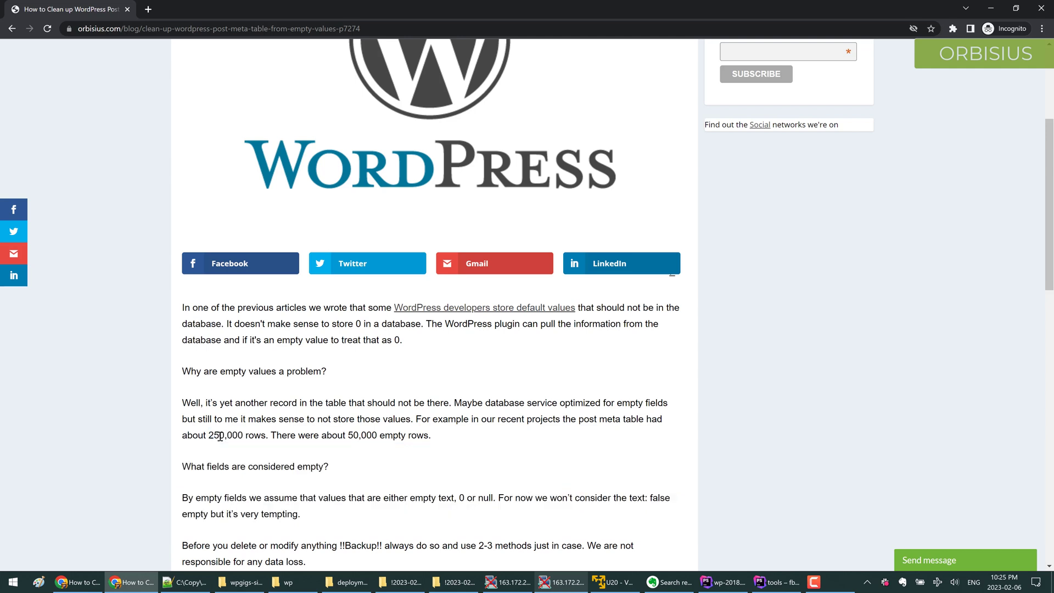
{"action": "double_click", "coordinate": [226, 435]}
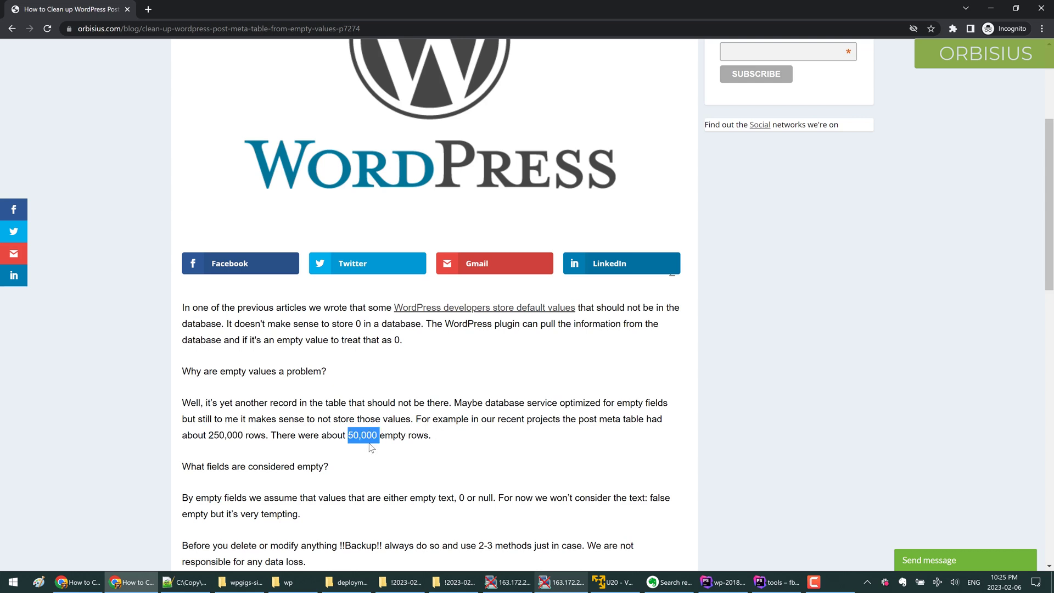
{"action": "scroll", "scroll_direction": "down", "scroll_amount": 3}
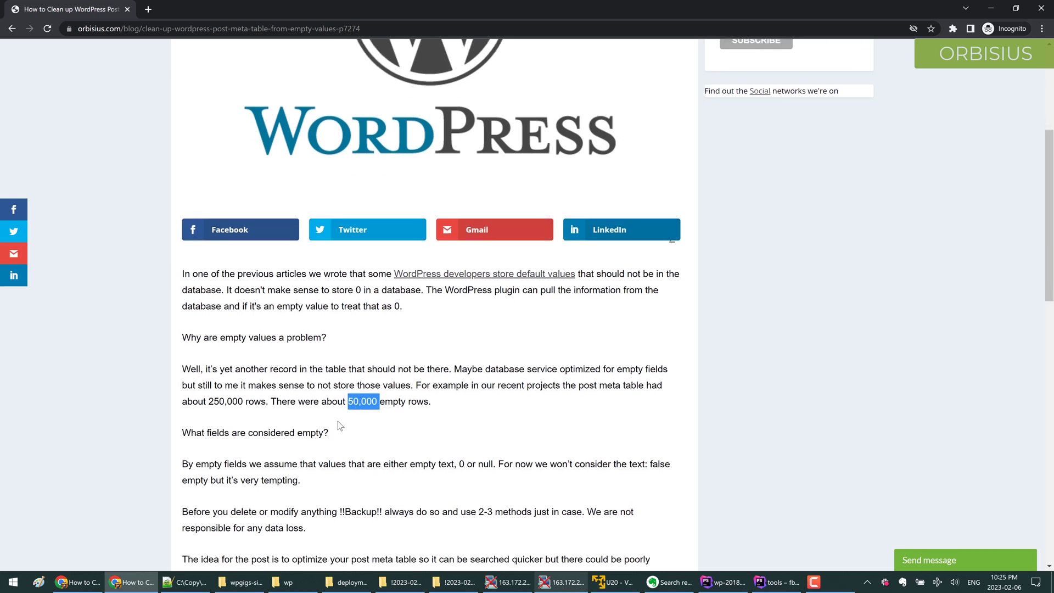
{"action": "scroll", "scroll_direction": "down", "scroll_amount": 3}
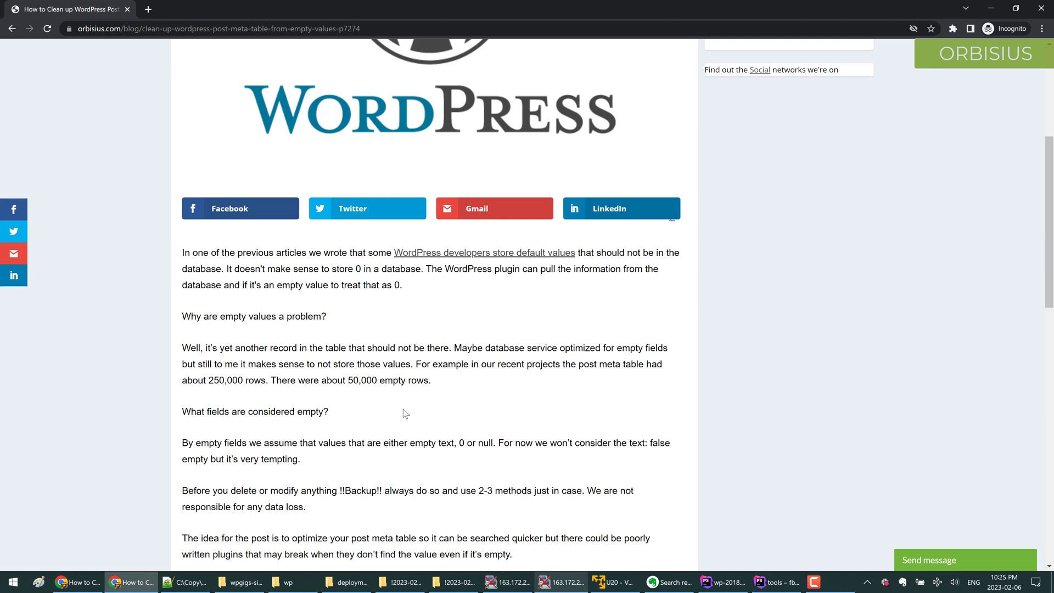
{"action": "mouse_move", "coordinate": [354, 381]}
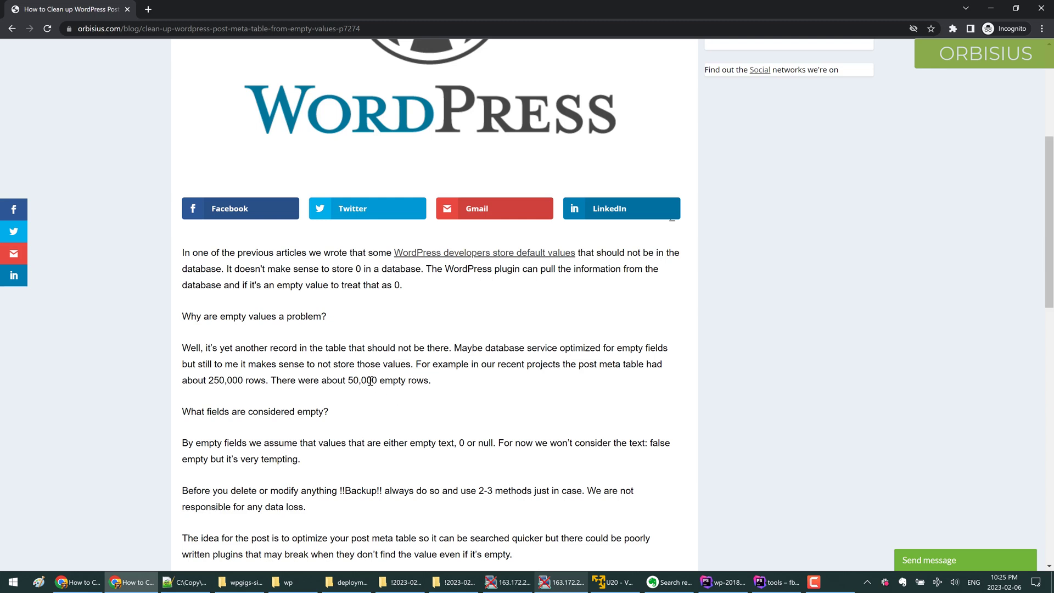
{"action": "double_click", "coordinate": [227, 380]}
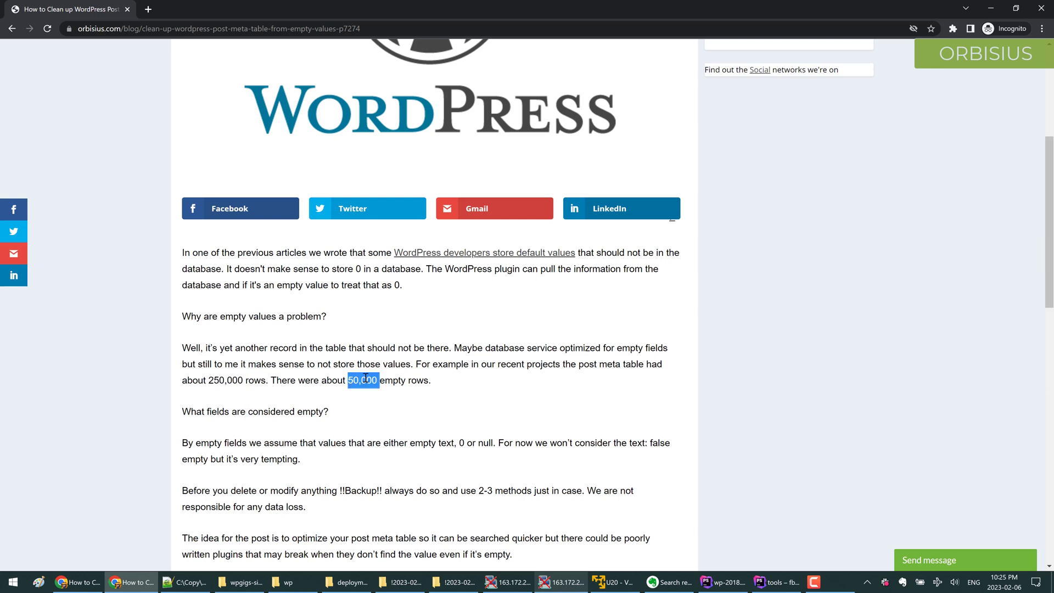
Step: Review the post's tooling notes on phpMyAdmin and Adminer further down the article
{"action": "scroll", "scroll_direction": "down", "scroll_amount": 3}
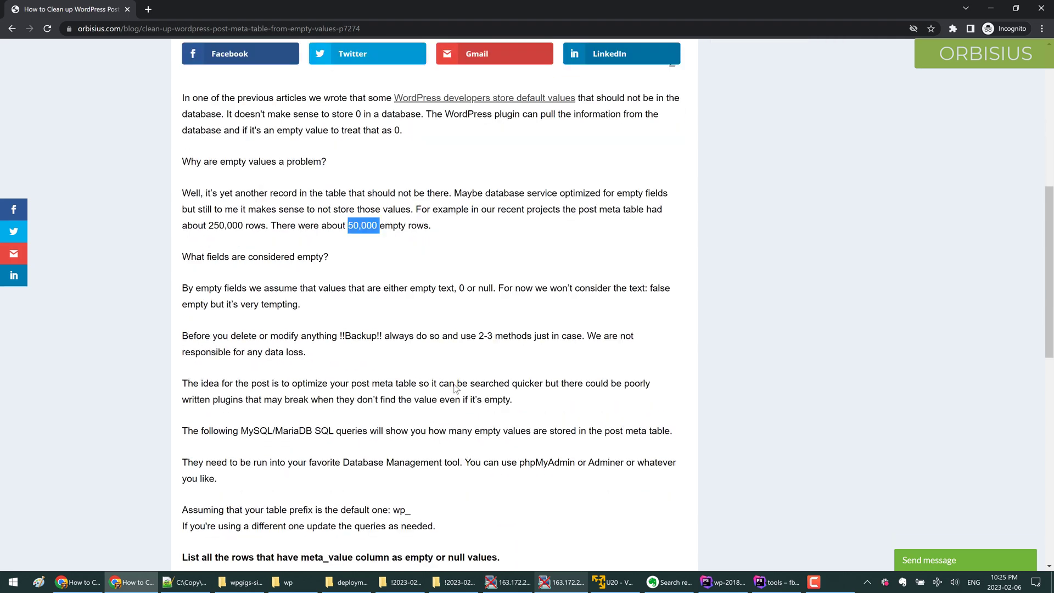
{"action": "scroll", "scroll_direction": "down", "scroll_amount": 3}
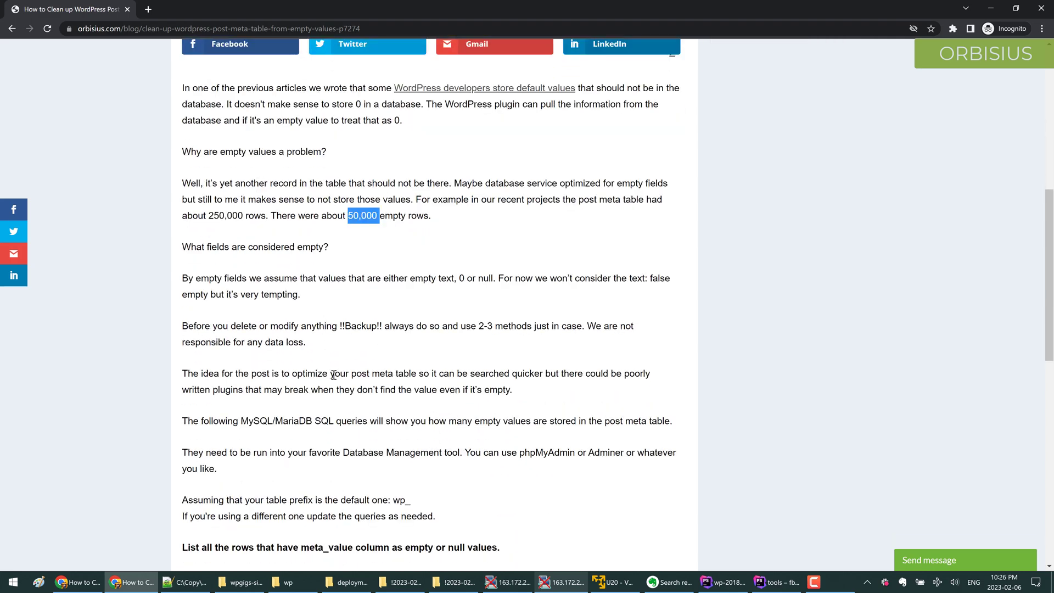
{"action": "left_click_drag", "start_coordinate": [240, 420], "coordinate": [304, 420]}
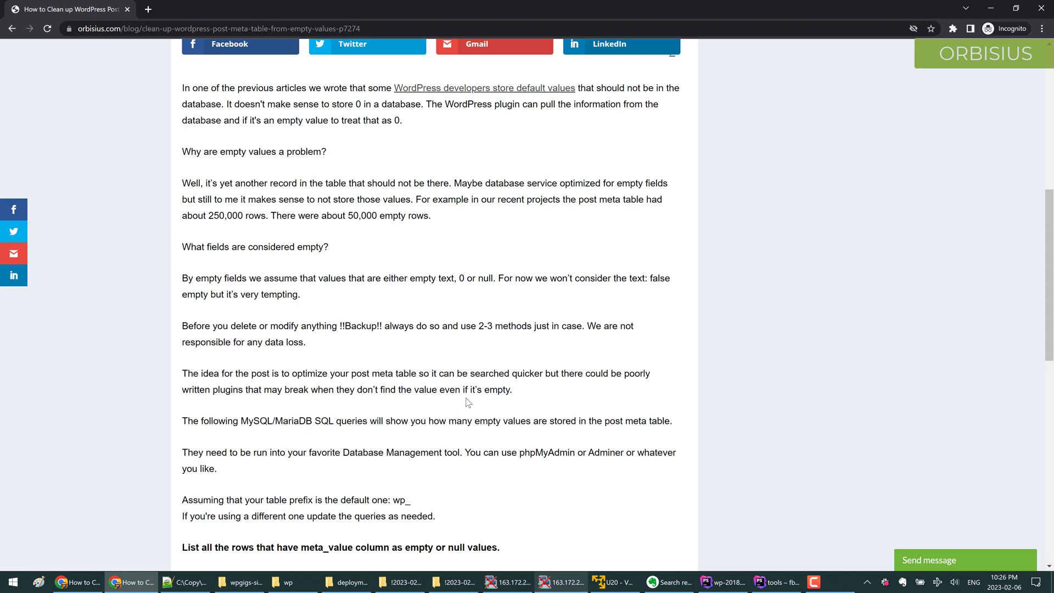
{"action": "double_click", "coordinate": [547, 343]}
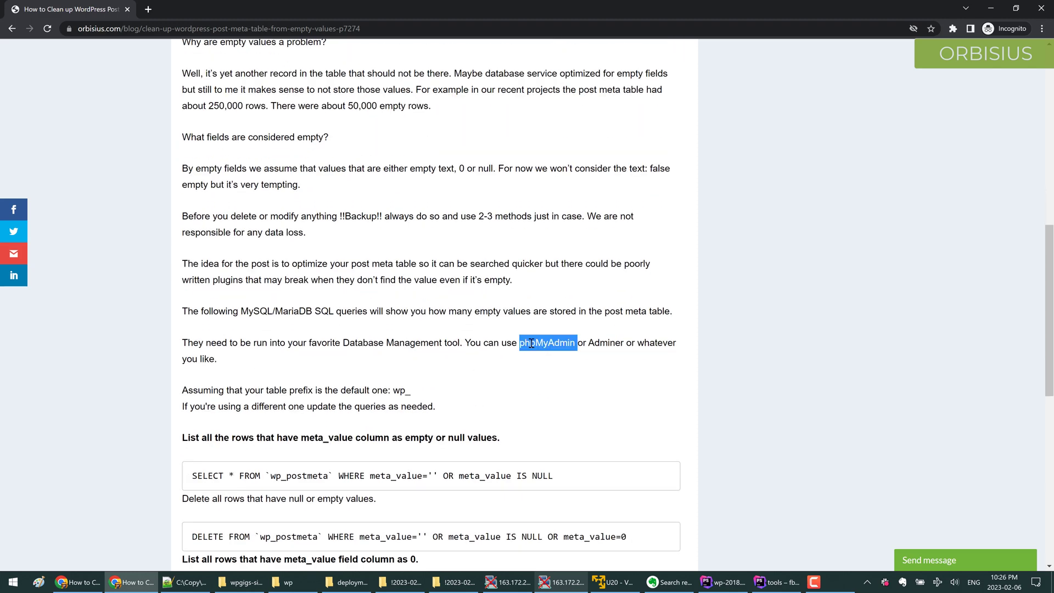
{"action": "double_click", "coordinate": [606, 343]}
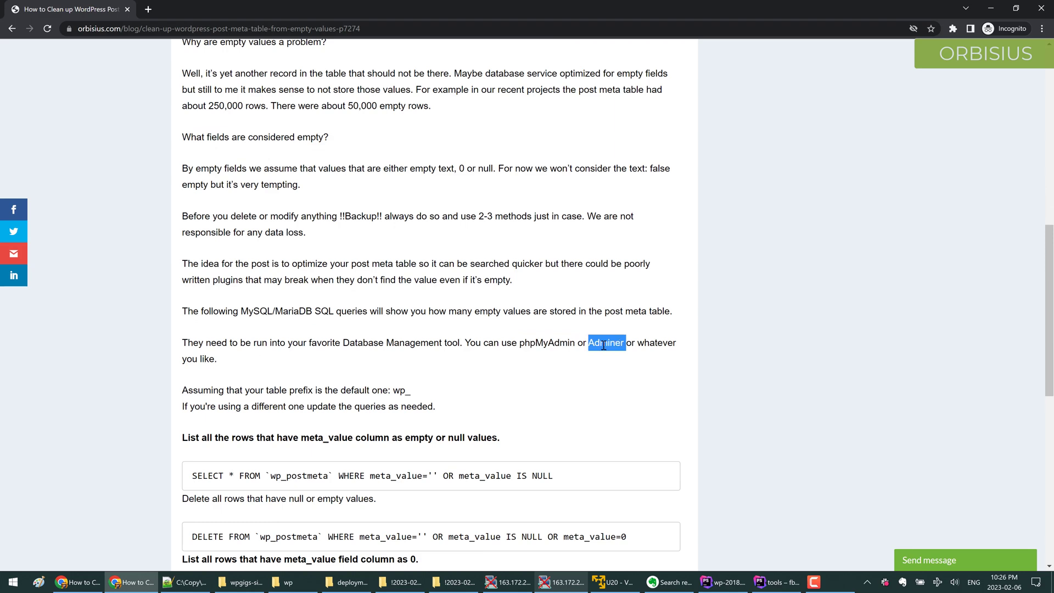
{"action": "scroll", "scroll_direction": "down", "scroll_amount": 3}
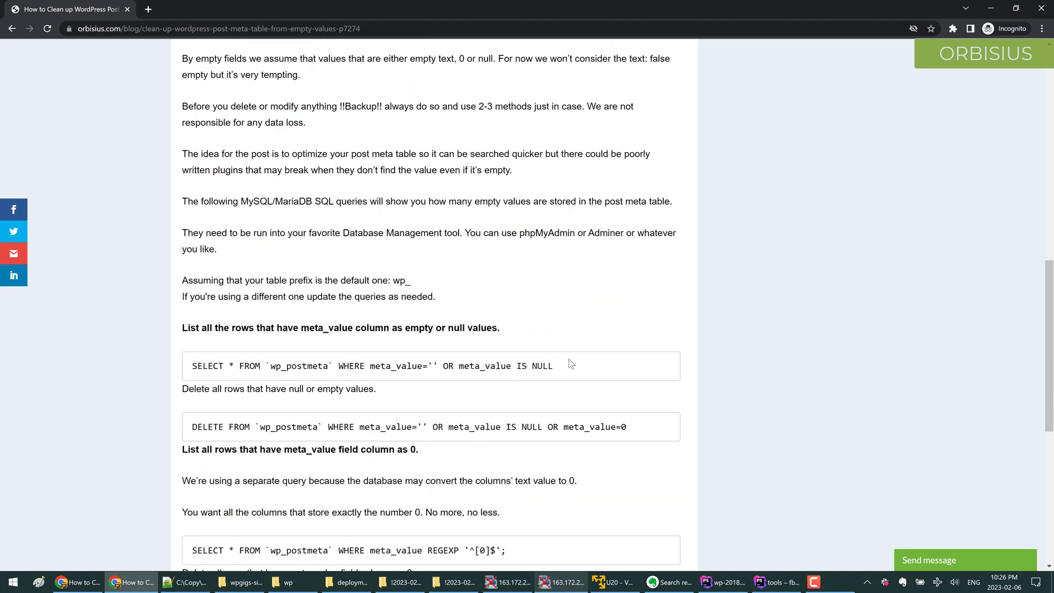
{"action": "scroll", "scroll_direction": "down", "scroll_amount": 3}
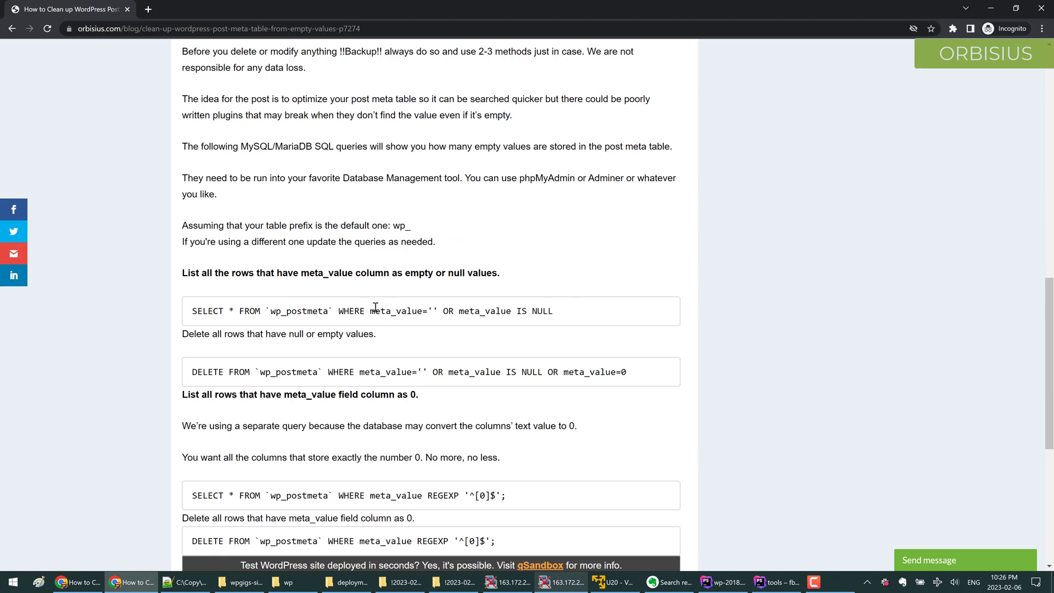
{"action": "double_click", "coordinate": [430, 310]}
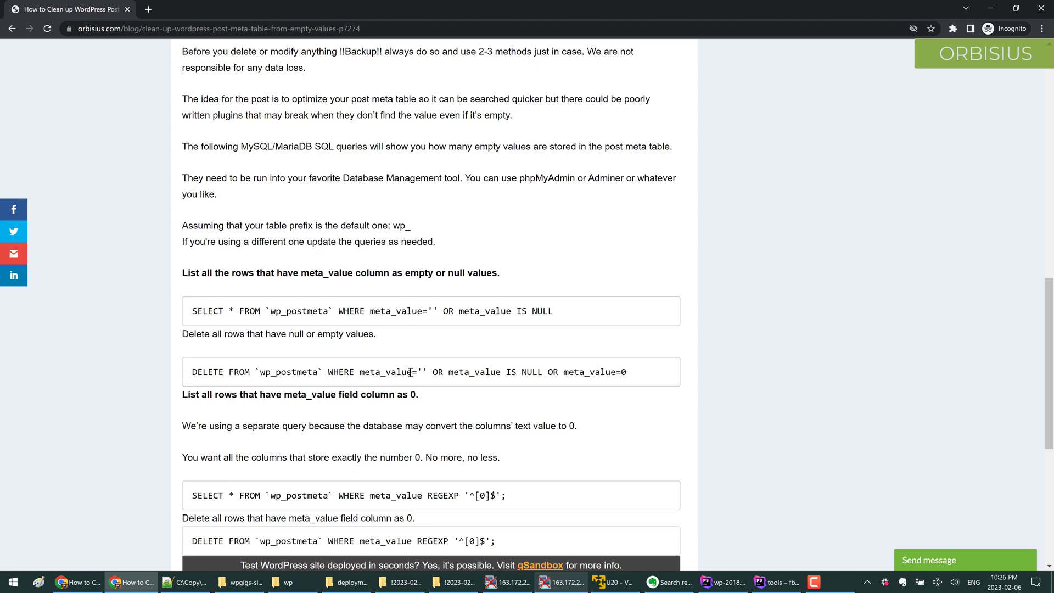
Step: Examine the post's SELECT query on wp_postmeta meta_value before switching to phpMyAdmin
{"action": "scroll", "scroll_direction": "down", "scroll_amount": 3}
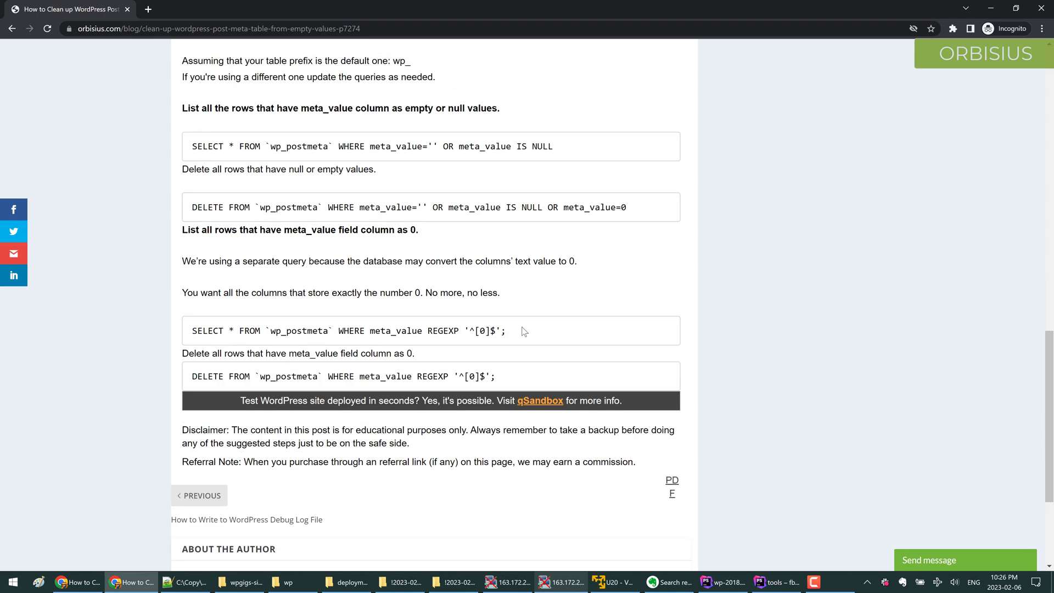
{"action": "mouse_move", "coordinate": [432, 331]}
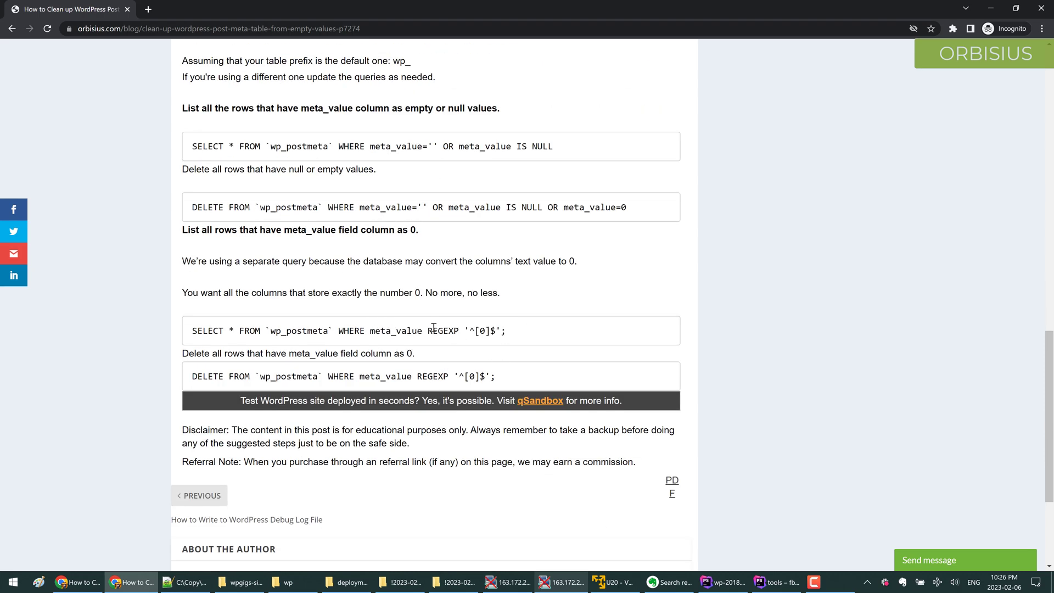
{"action": "scroll", "scroll_direction": "up", "scroll_amount": 3}
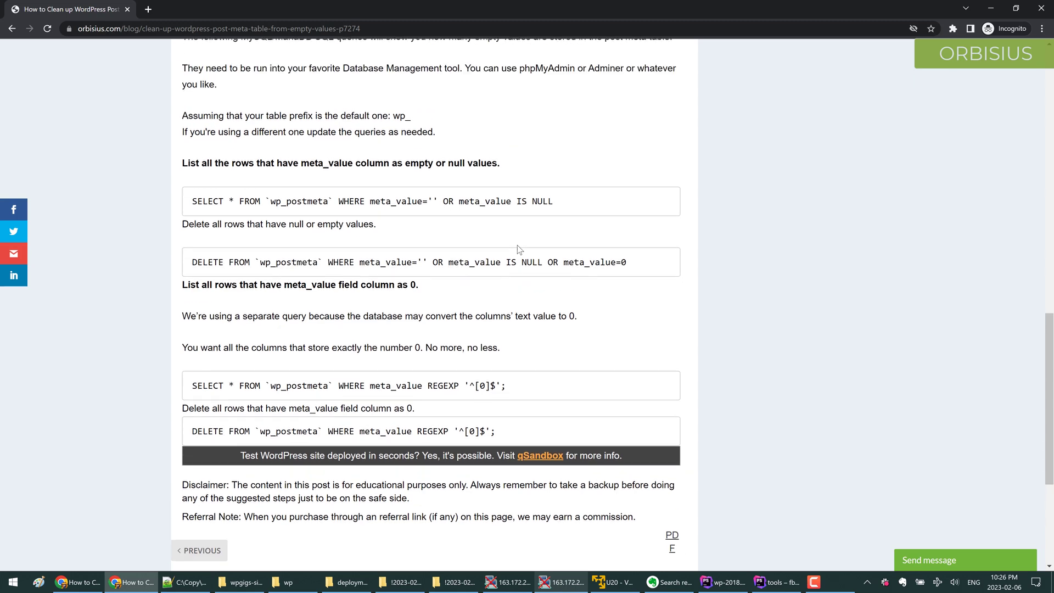
{"action": "double_click", "coordinate": [396, 201]}
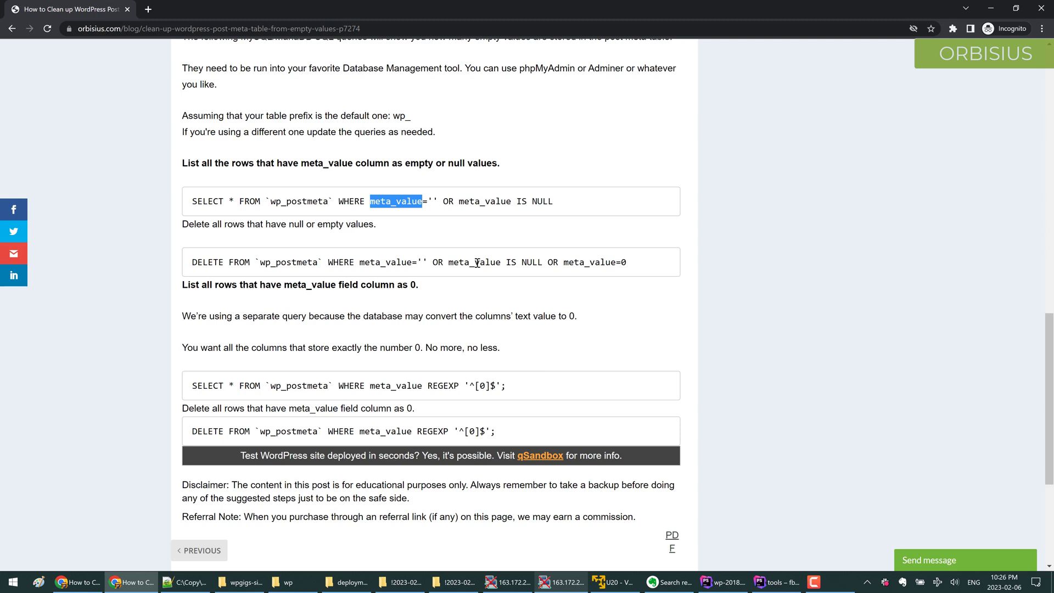
{"action": "mouse_move", "coordinate": [463, 297]}
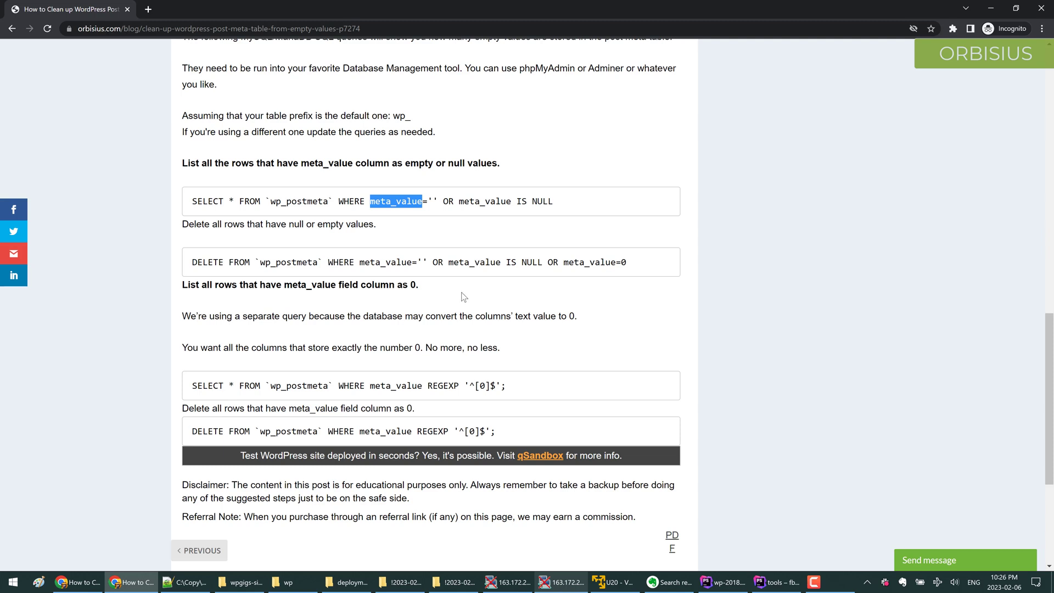
{"action": "mouse_move", "coordinate": [377, 404]}
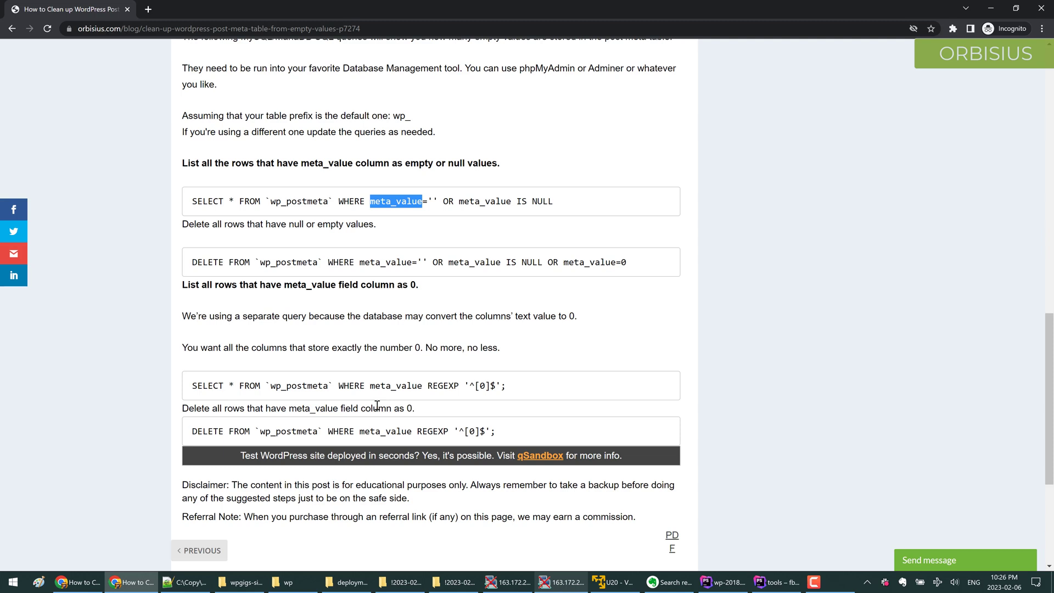
{"action": "mouse_move", "coordinate": [459, 301]}
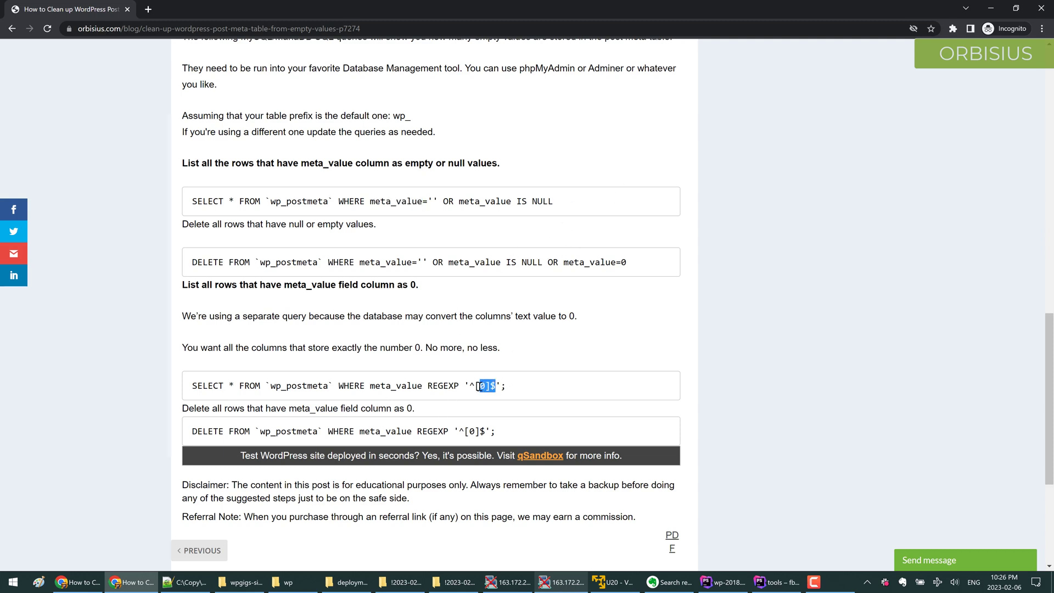
{"action": "scroll", "scroll_direction": "down", "scroll_amount": 3}
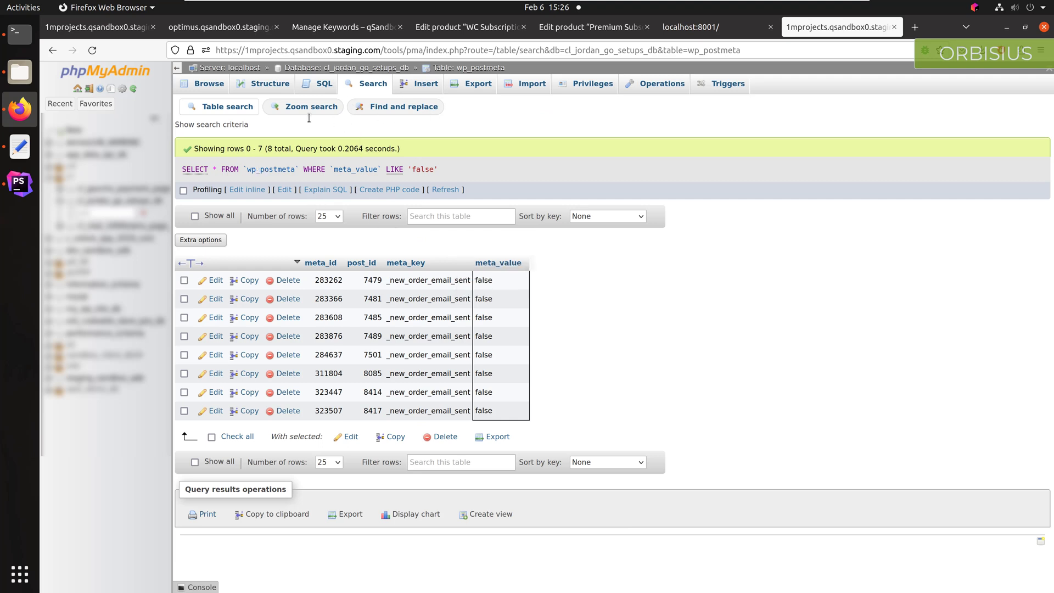
{"action": "mouse_move", "coordinate": [323, 83]}
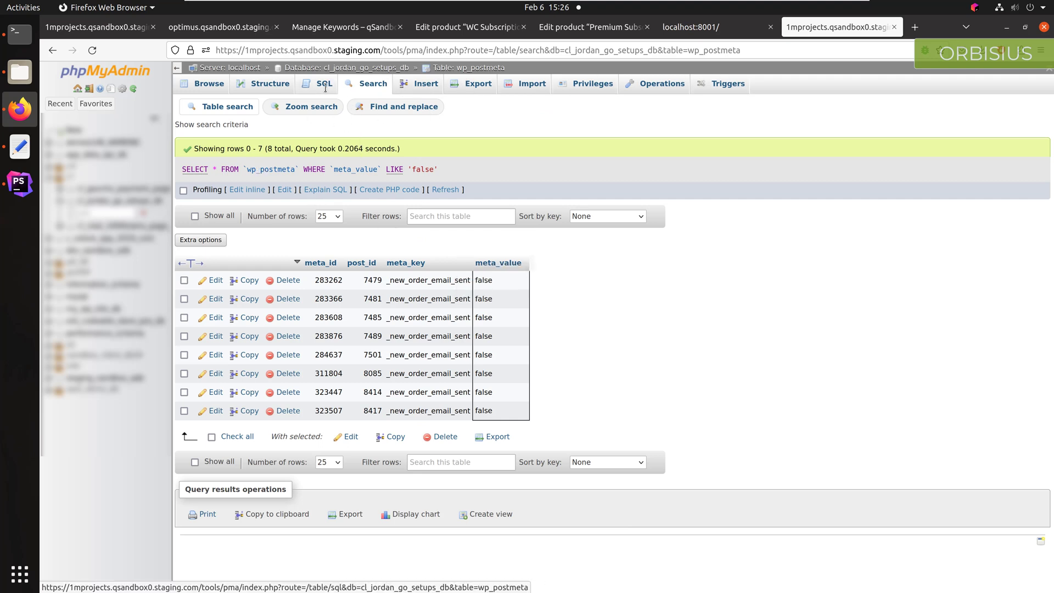
Step: Enter SELECT * FROM `wp_postmeta` WHERE meta_value IS NULL OR meta_value='' in the SQL query box
{"action": "left_click", "coordinate": [323, 83]}
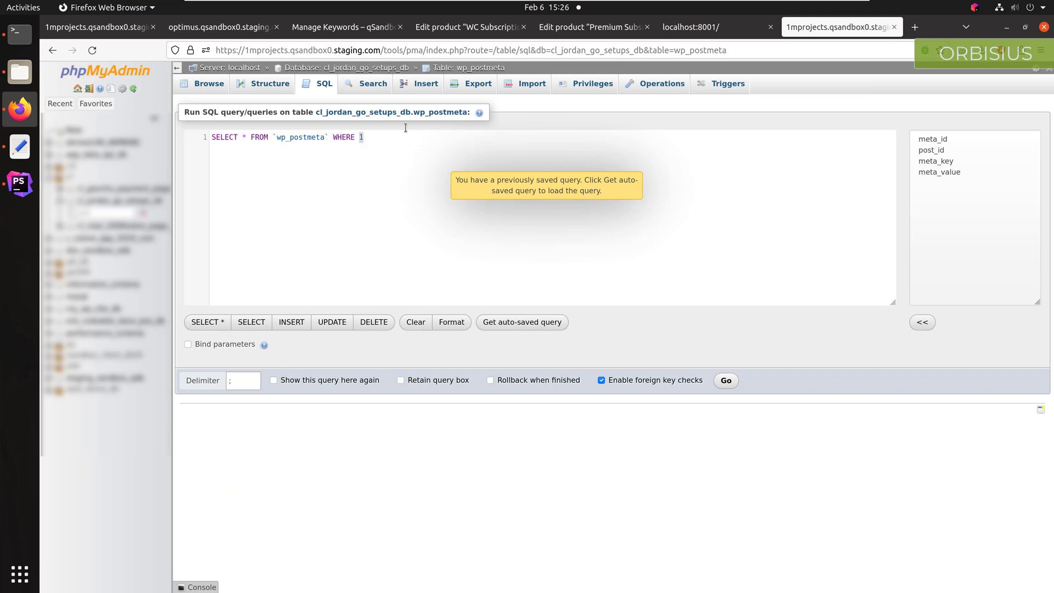
{"action": "type", "text": "meta_val"}
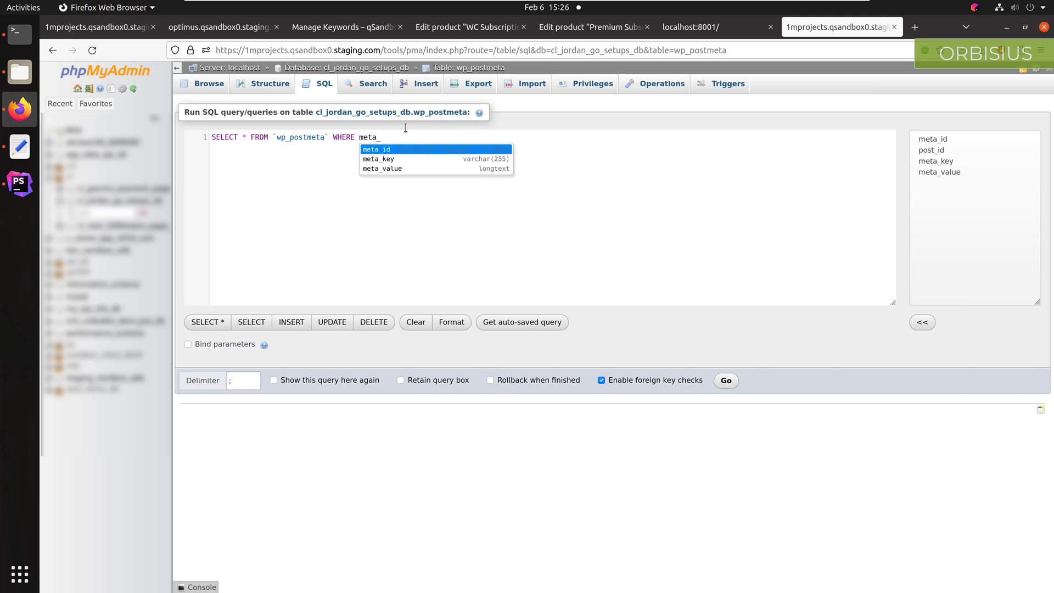
{"action": "type", "text": "value is"}
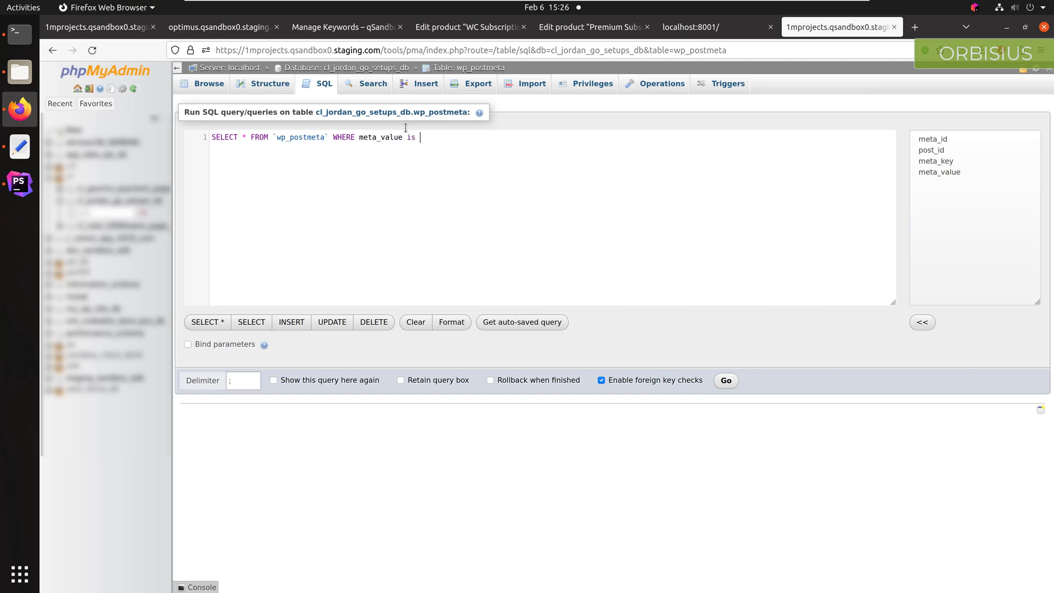
{"action": "type", "text": "N"}
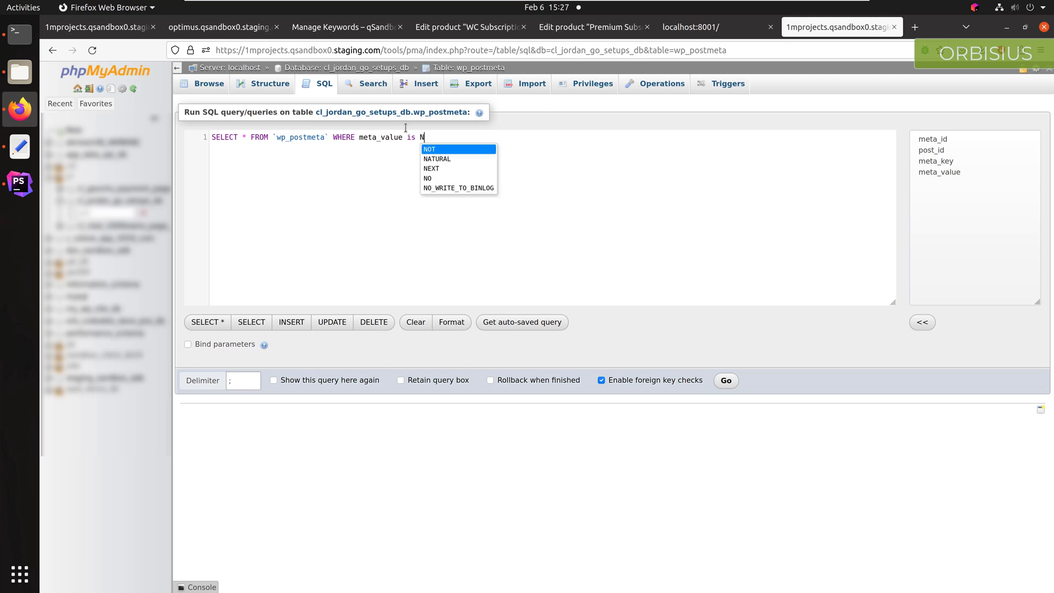
{"action": "key", "text": "Backspace"}
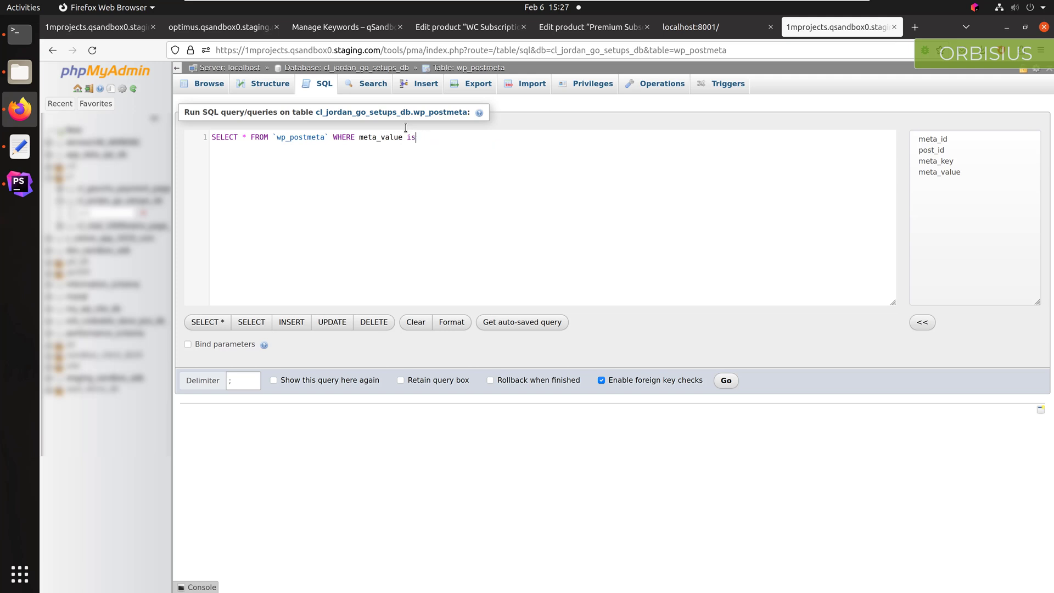
{"action": "type", "text": "NULL O"}
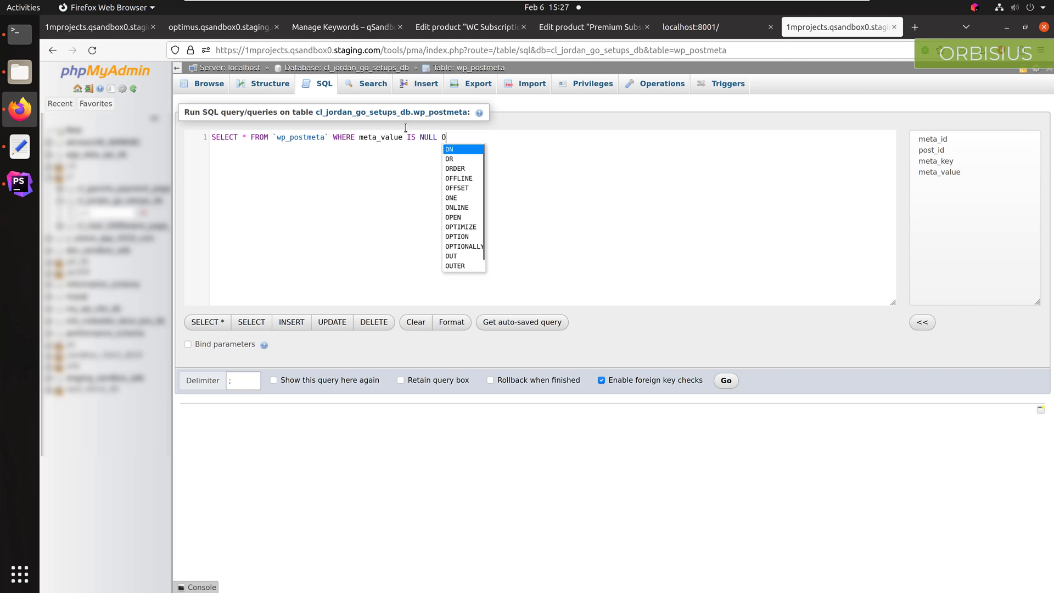
{"action": "type", "text": "R meta_value='"}
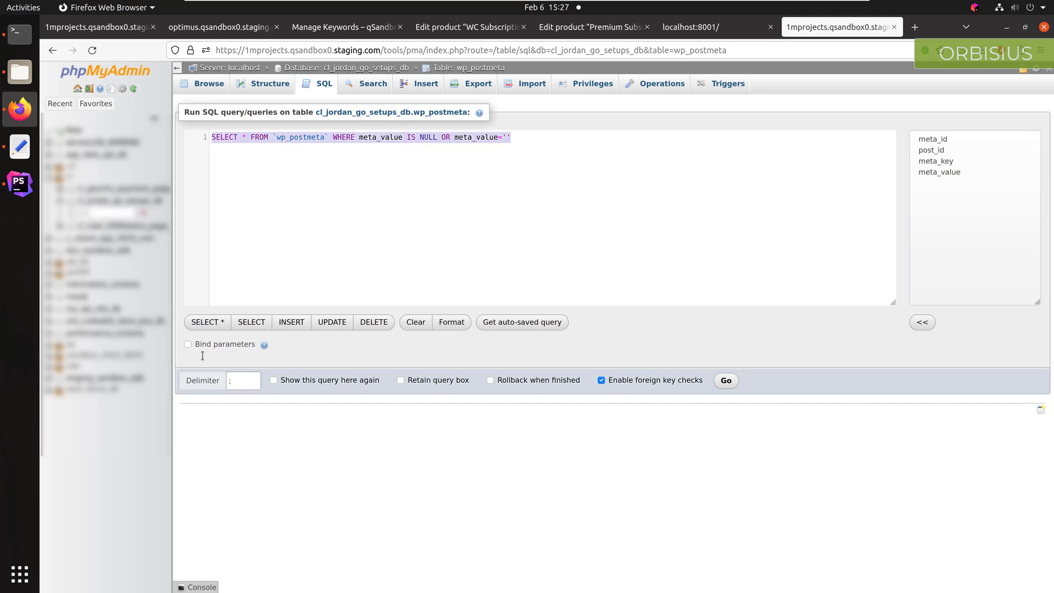
{"action": "left_click", "coordinate": [724, 380]}
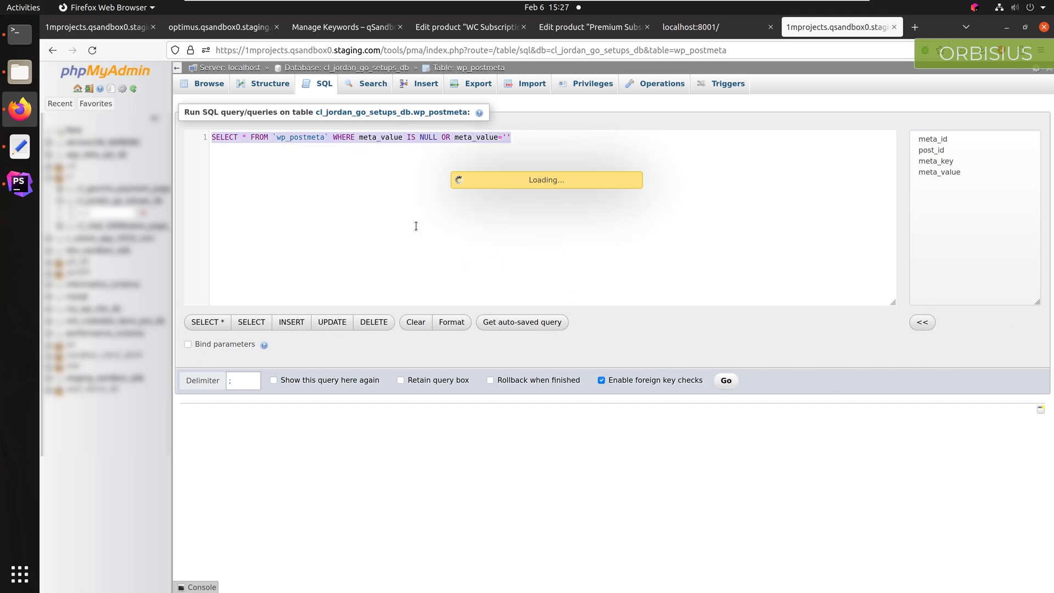
Step: Run the SELECT to list the 26 wp_postmeta rows with NULL or empty meta_value
{"action": "left_click", "coordinate": [726, 379]}
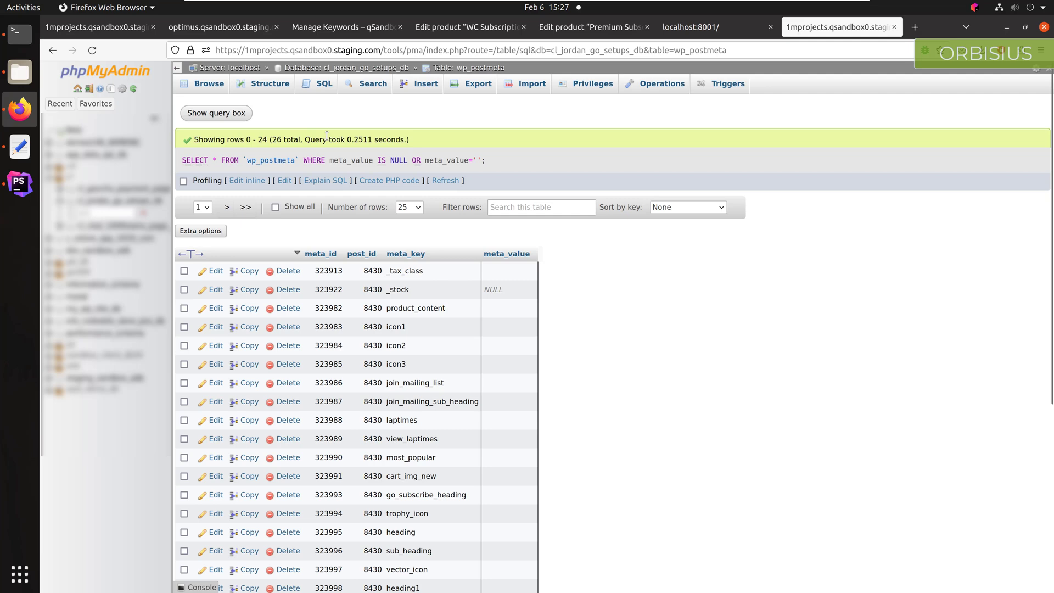
{"action": "scroll", "scroll_direction": "down", "scroll_amount": 3}
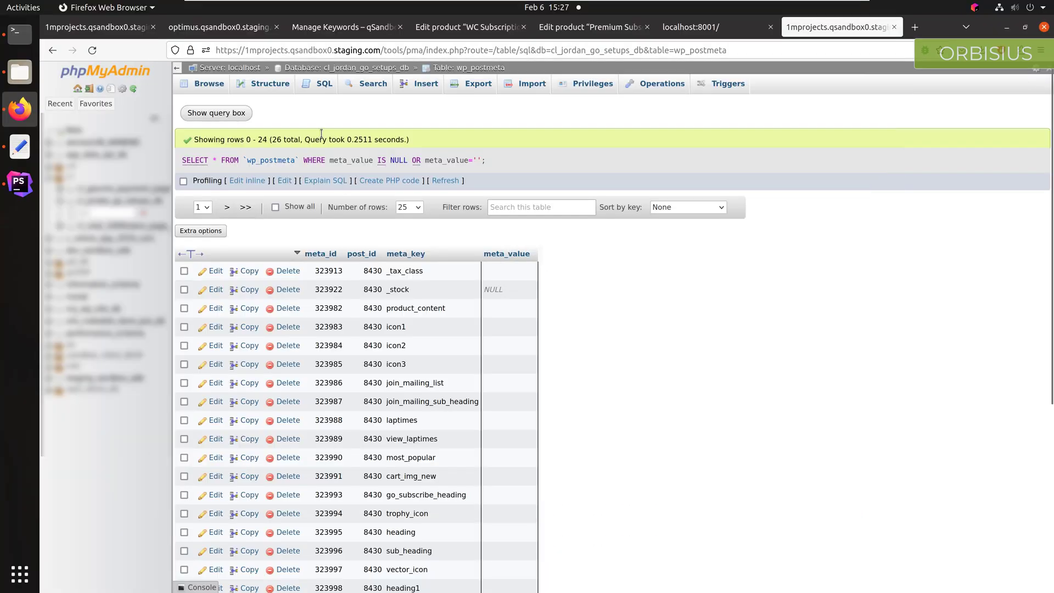
Step: Run the REGEXP '^[0]$' SELECT inline, returning three rows with meta_value exactly 0
{"action": "left_click", "coordinate": [216, 114]}
{"action": "type", "text": "SELECT * FROM `wp_postmeta` WHERE meta_value REGEXP '^[0]$';"}
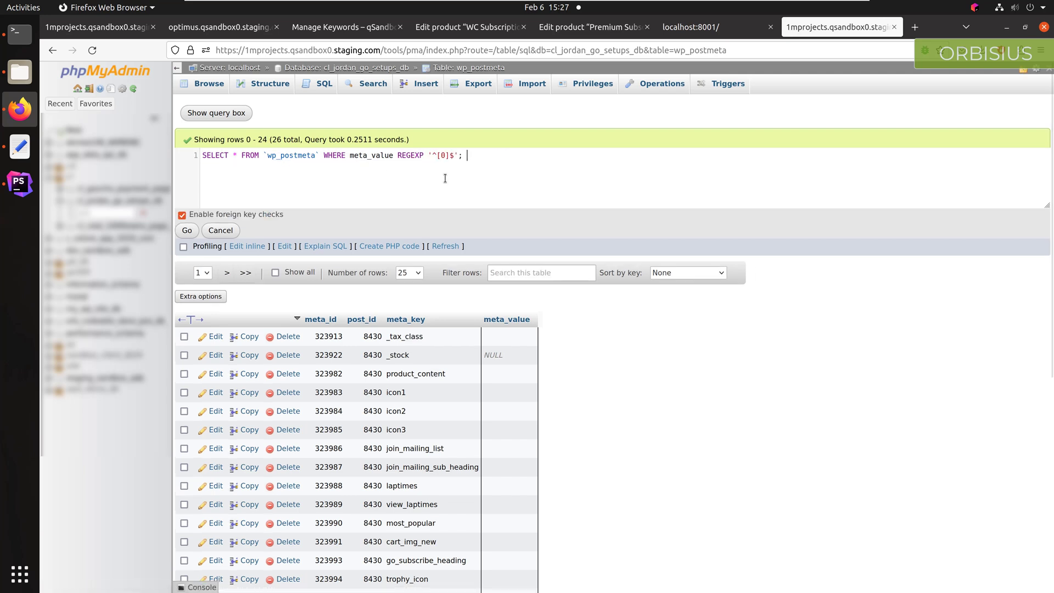
{"action": "left_click", "coordinate": [187, 211]}
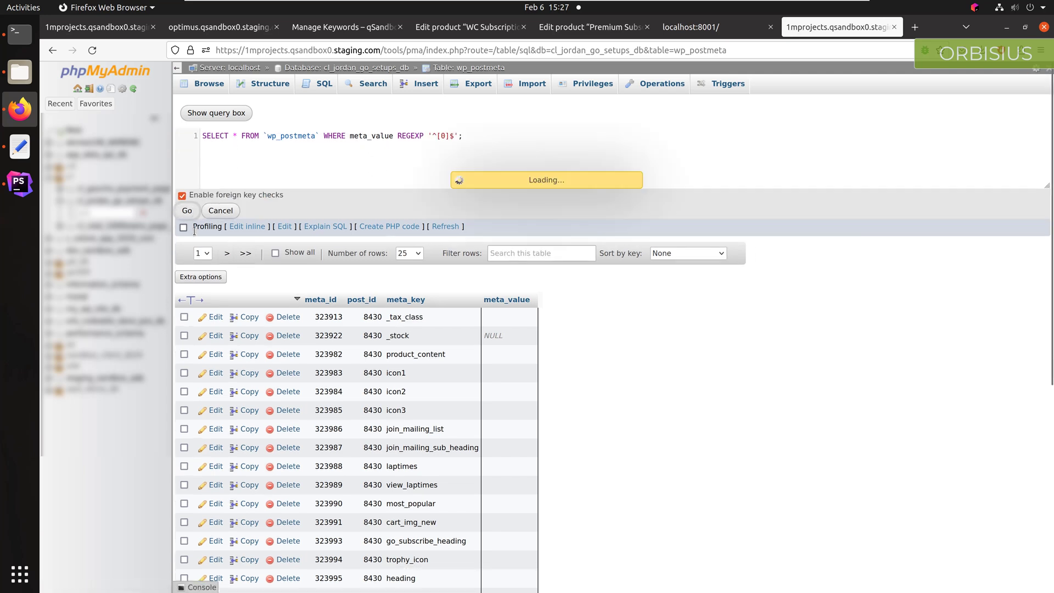
{"action": "left_click", "coordinate": [187, 210]}
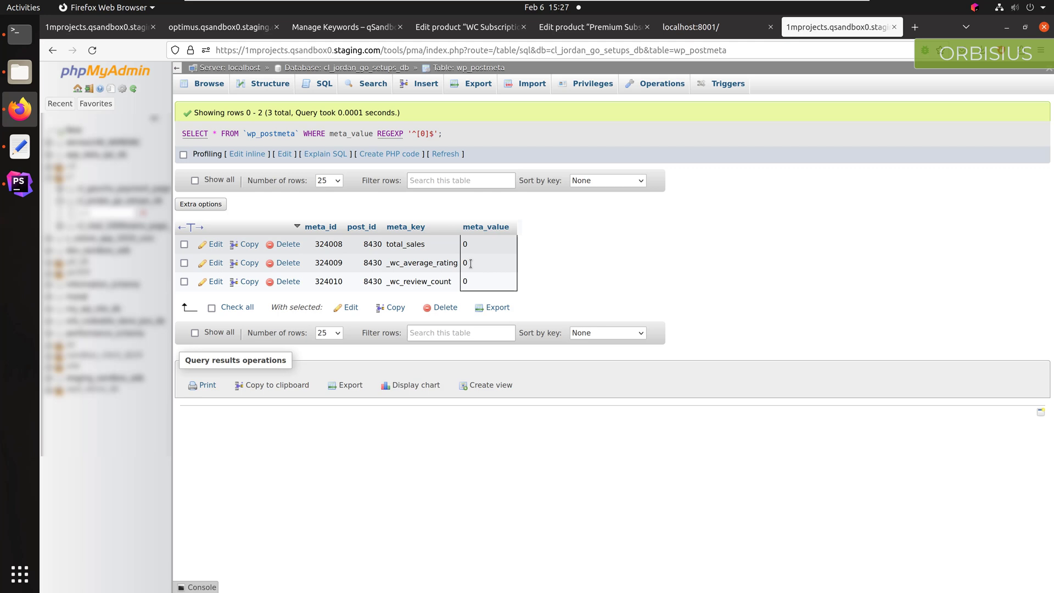
{"action": "mouse_move", "coordinate": [432, 276]}
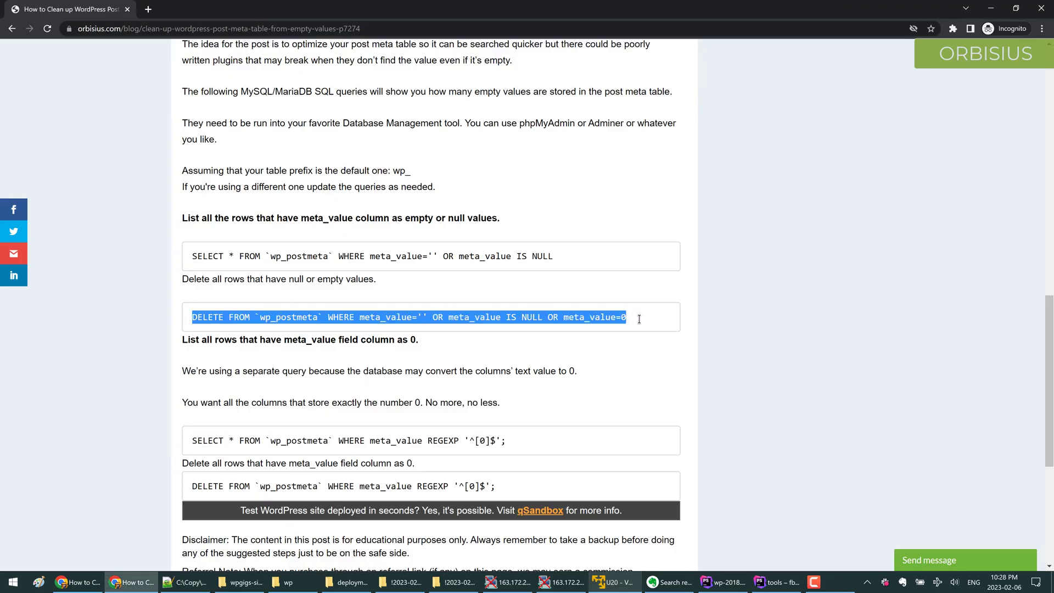
Step: Copy the DELETE query for empty, NULL or 0 meta_value rows from the post
{"action": "right_click", "coordinate": [358, 316]}
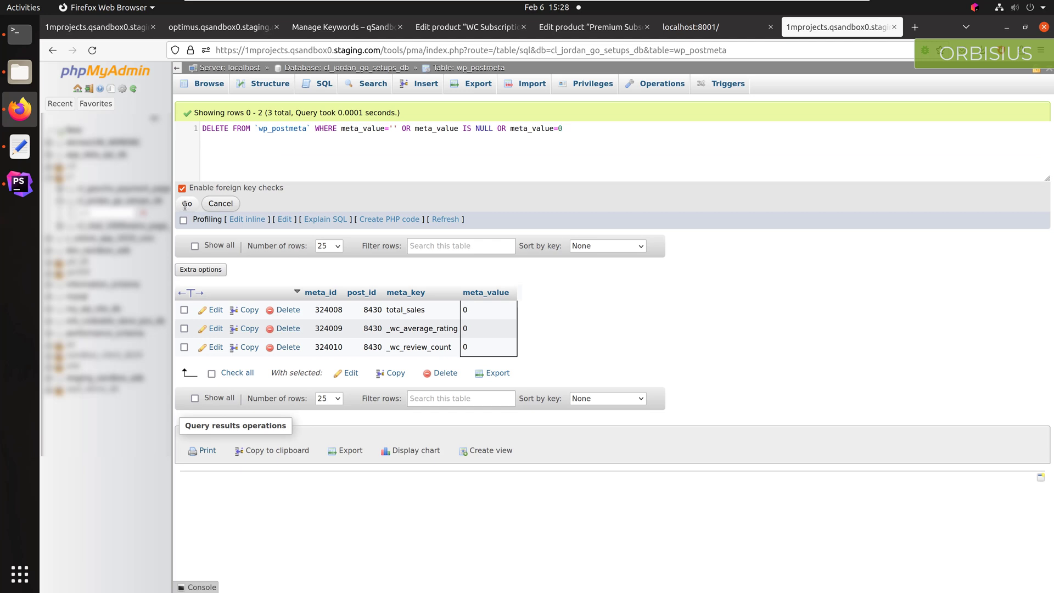
Step: Execute and confirm the DELETE, removing 157,232 wp_postmeta rows with truncated-DECIMAL warnings
{"action": "left_click", "coordinate": [187, 204]}
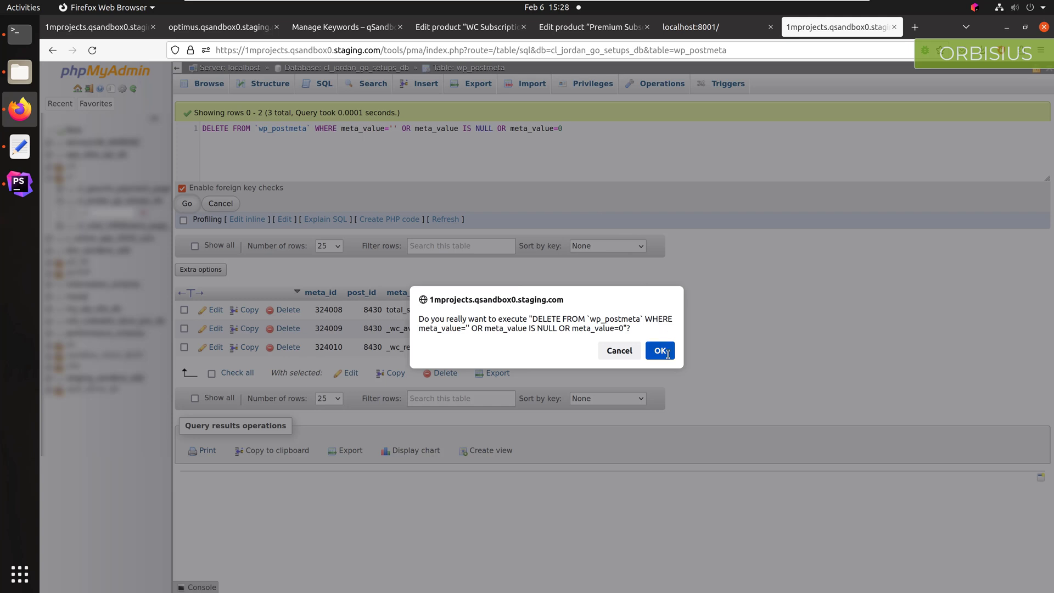
{"action": "left_click", "coordinate": [660, 350]}
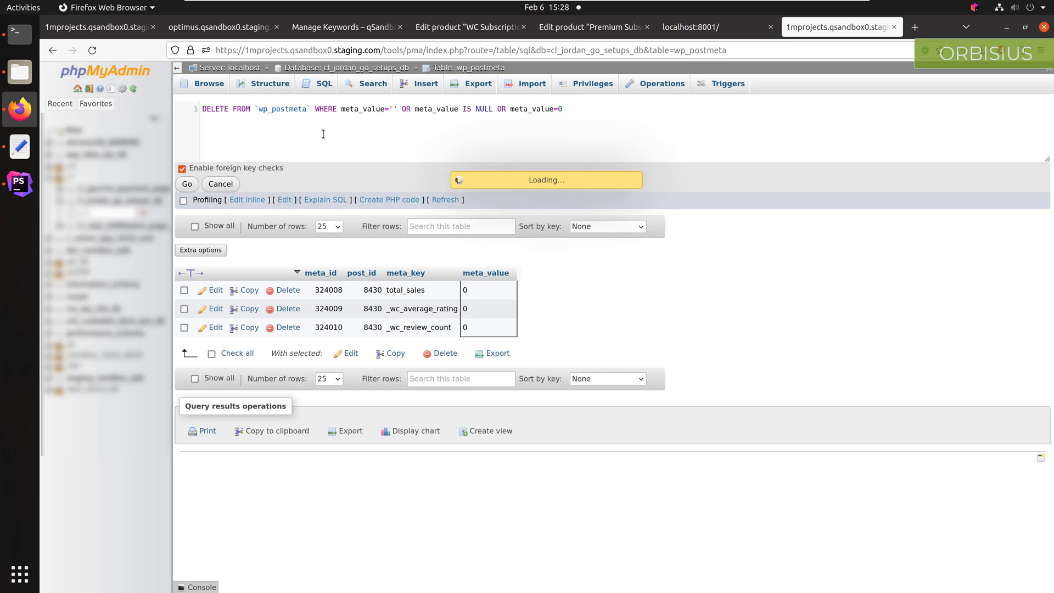
{"action": "left_click", "coordinate": [187, 183]}
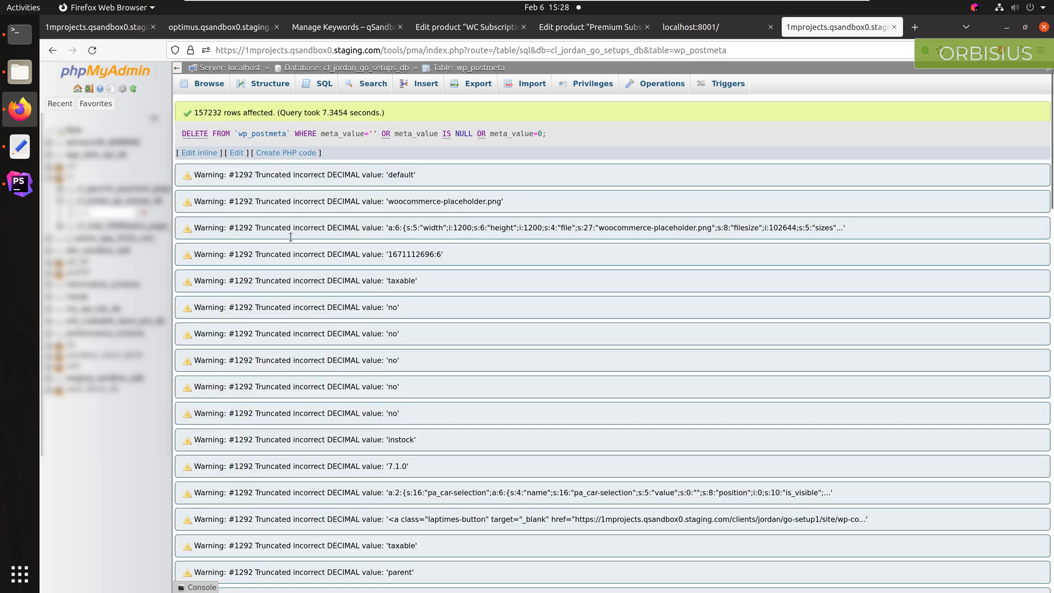
{"action": "mouse_move", "coordinate": [408, 269]}
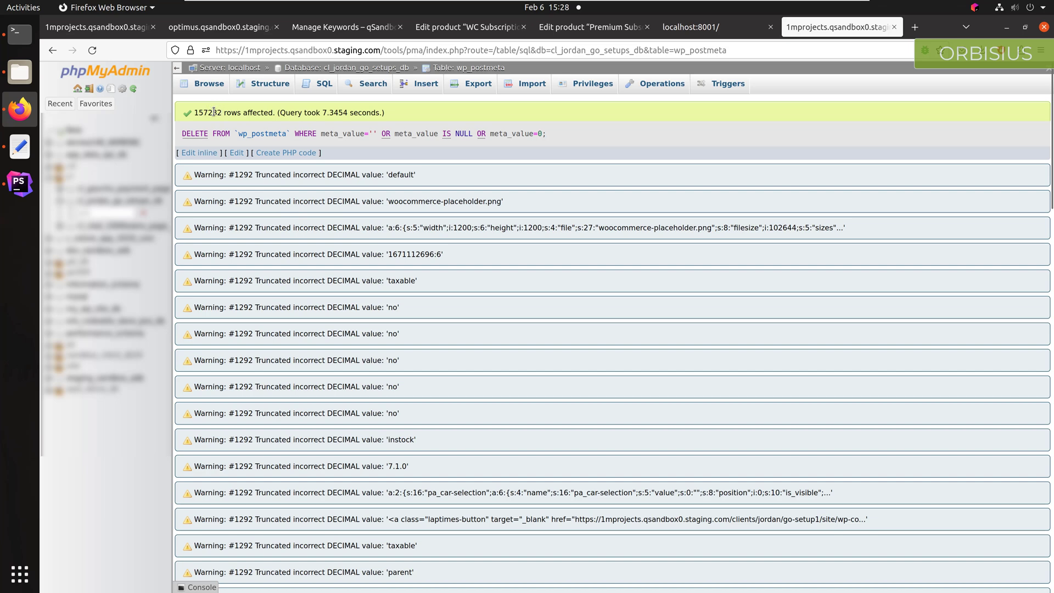
{"action": "scroll", "scroll_direction": "down", "scroll_amount": 3}
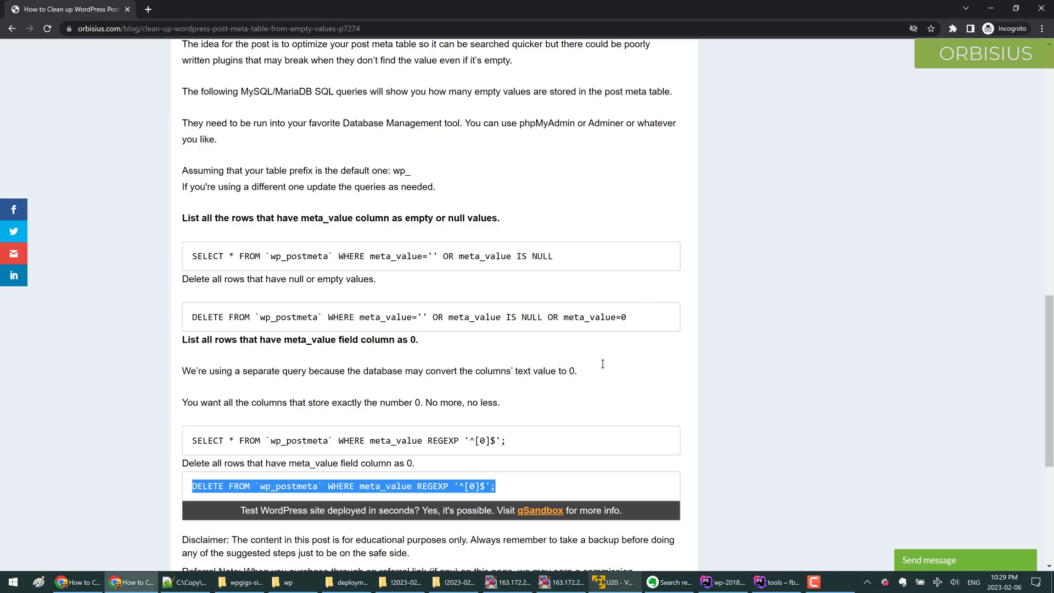
Step: Return to the blog post and locate its REGEXP '^[0]$' DELETE query
{"action": "scroll", "scroll_direction": "up", "scroll_amount": 3}
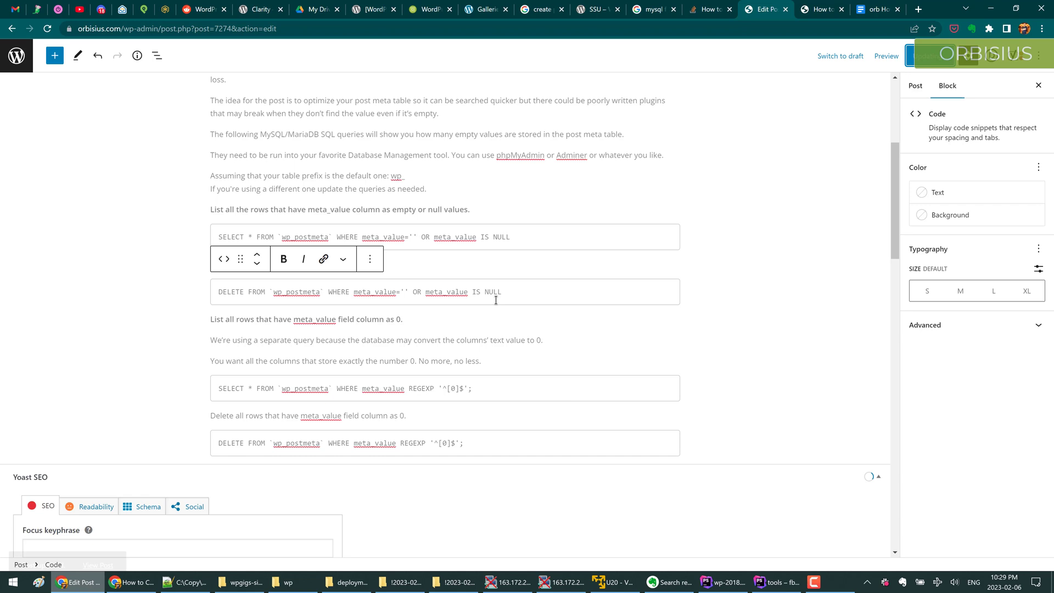
Step: Trim the post's DELETE query to empty-or-NULL meta_value rows and update the post
{"action": "left_click", "coordinate": [929, 55]}
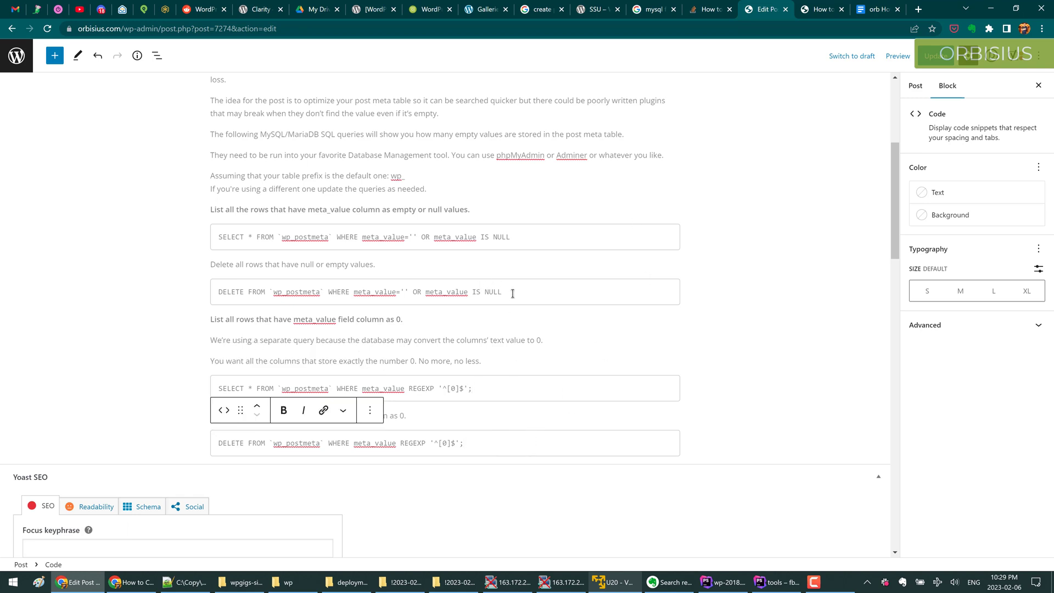
{"action": "left_click", "coordinate": [932, 55]}
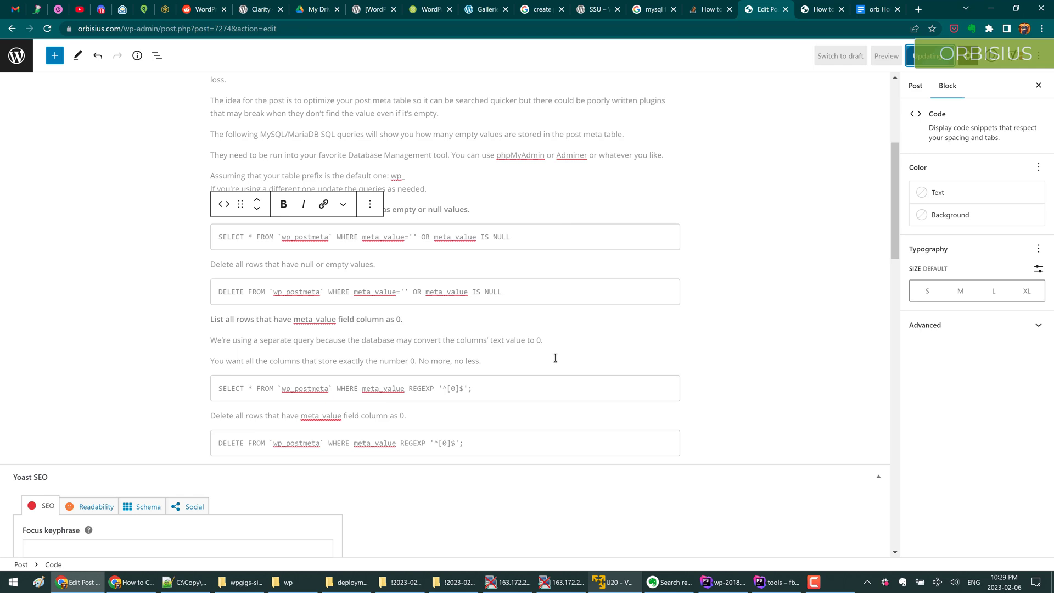
{"action": "left_click", "coordinate": [925, 55]}
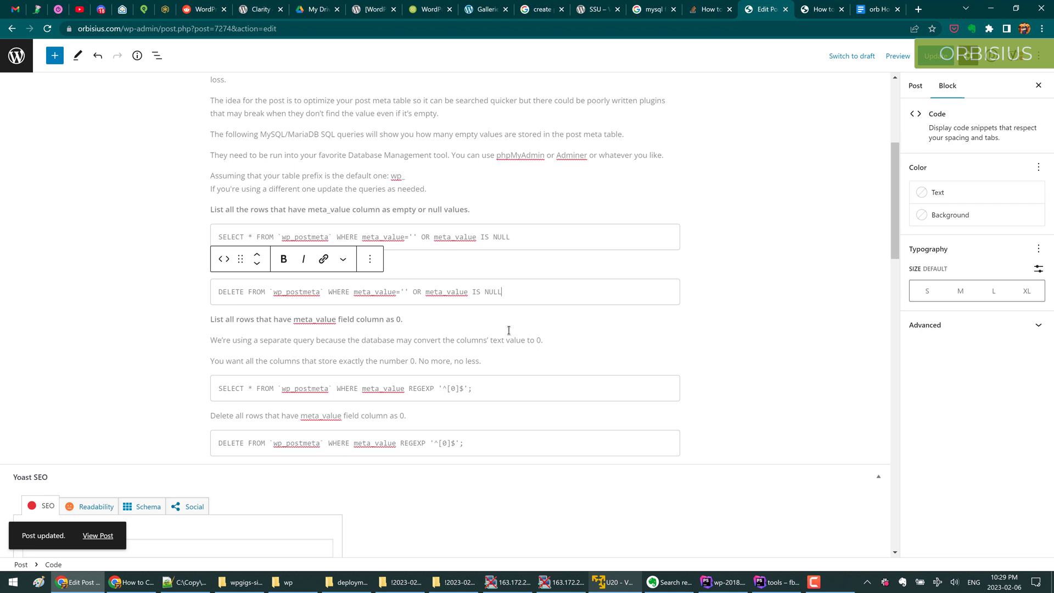
{"action": "mouse_move", "coordinate": [671, 531]}
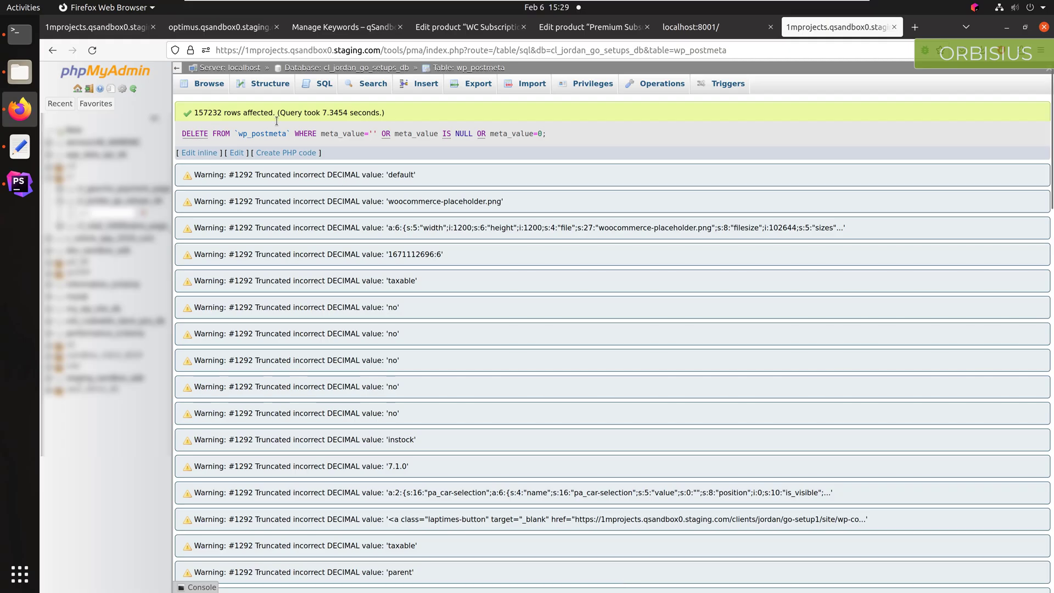
{"action": "double_click", "coordinate": [214, 112]}
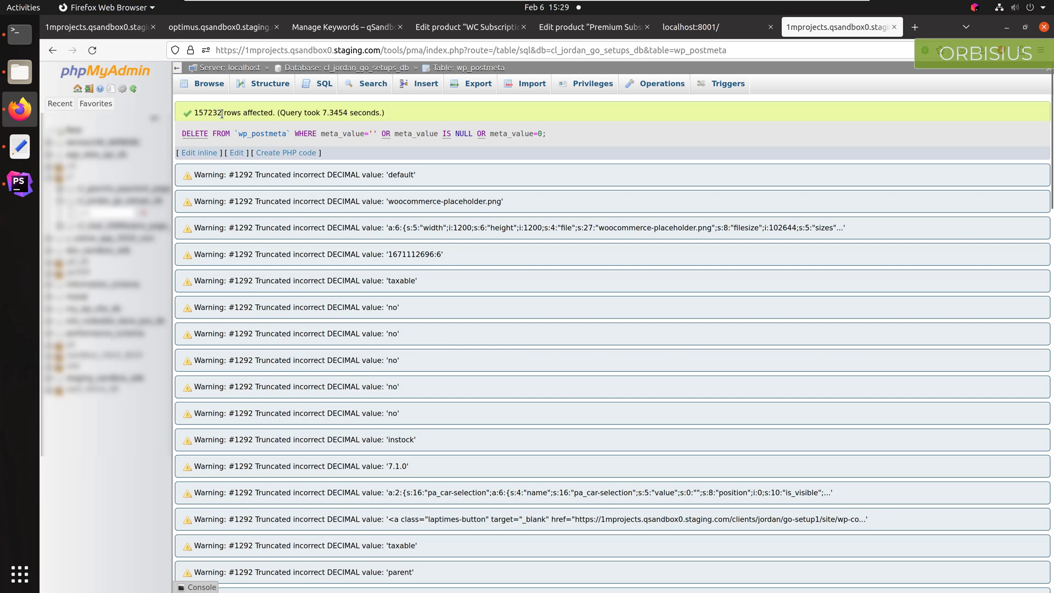
{"action": "mouse_move", "coordinate": [526, 325]}
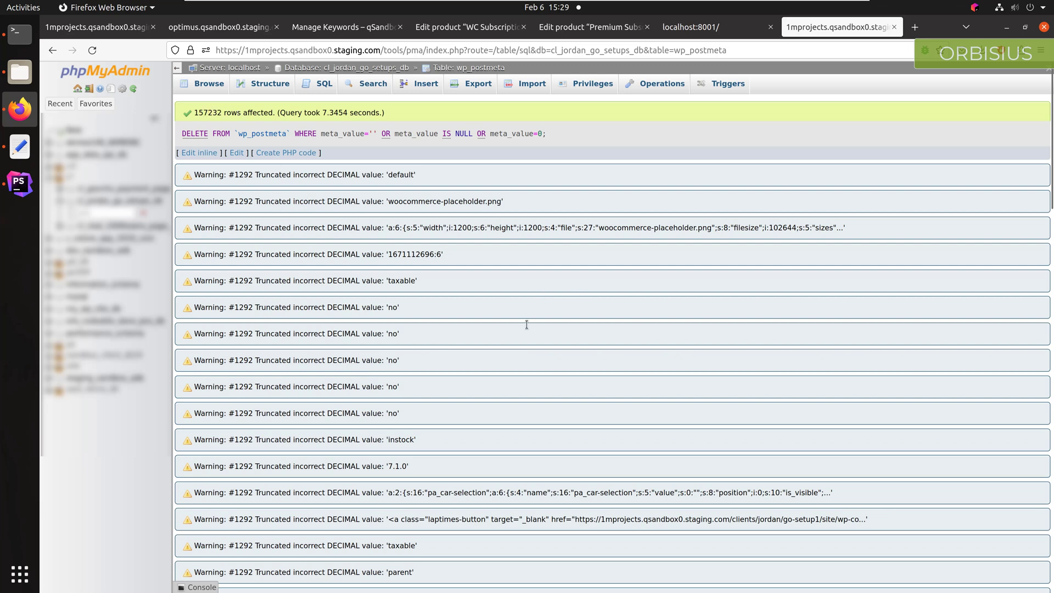
{"action": "mouse_move", "coordinate": [510, 323]}
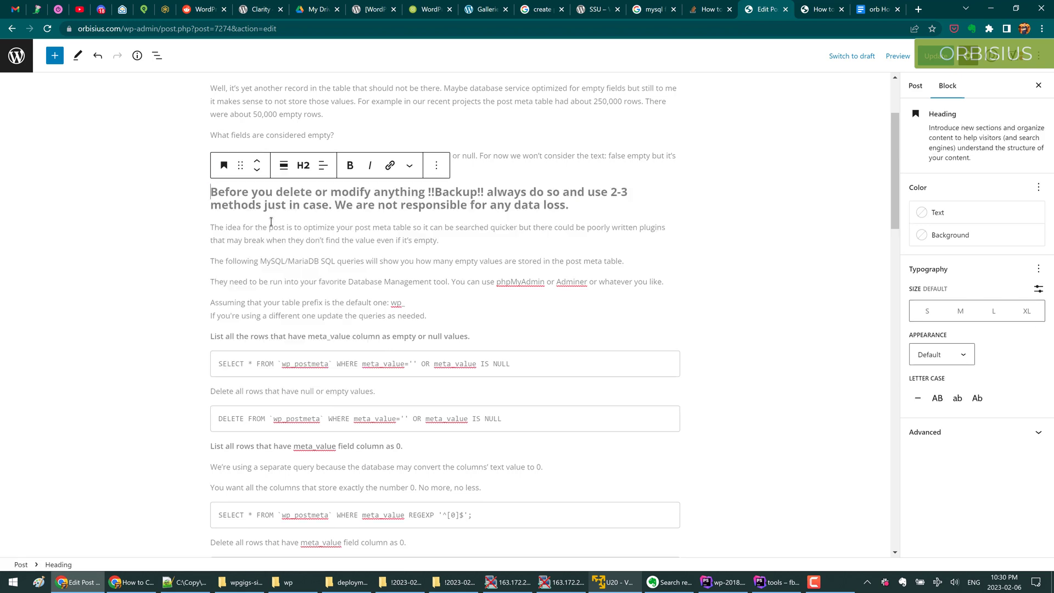
{"action": "left_click_drag", "start_coordinate": [240, 204], "coordinate": [567, 204]}
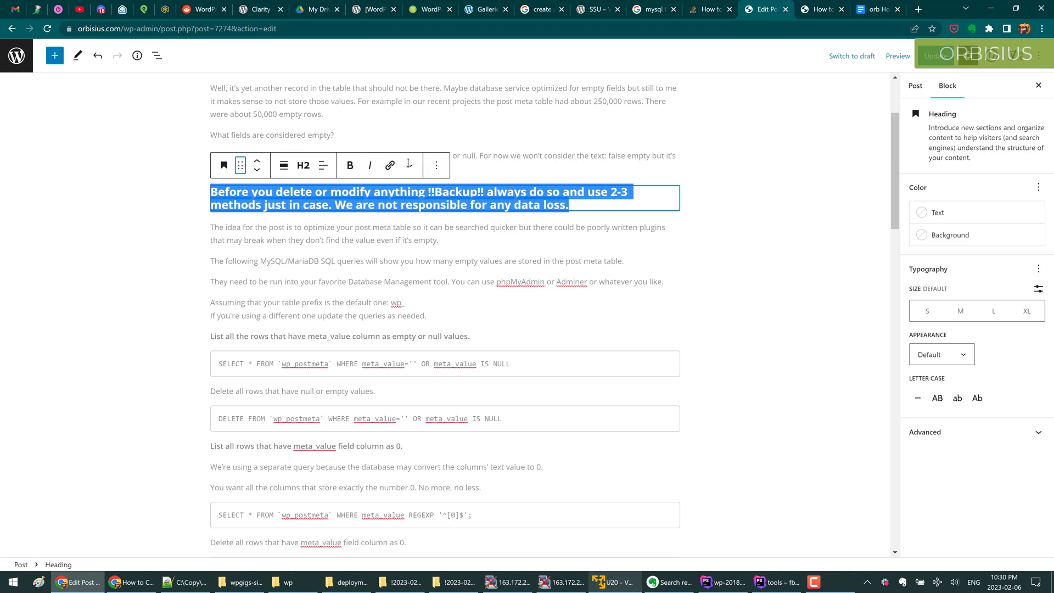
{"action": "left_click", "coordinate": [436, 164]}
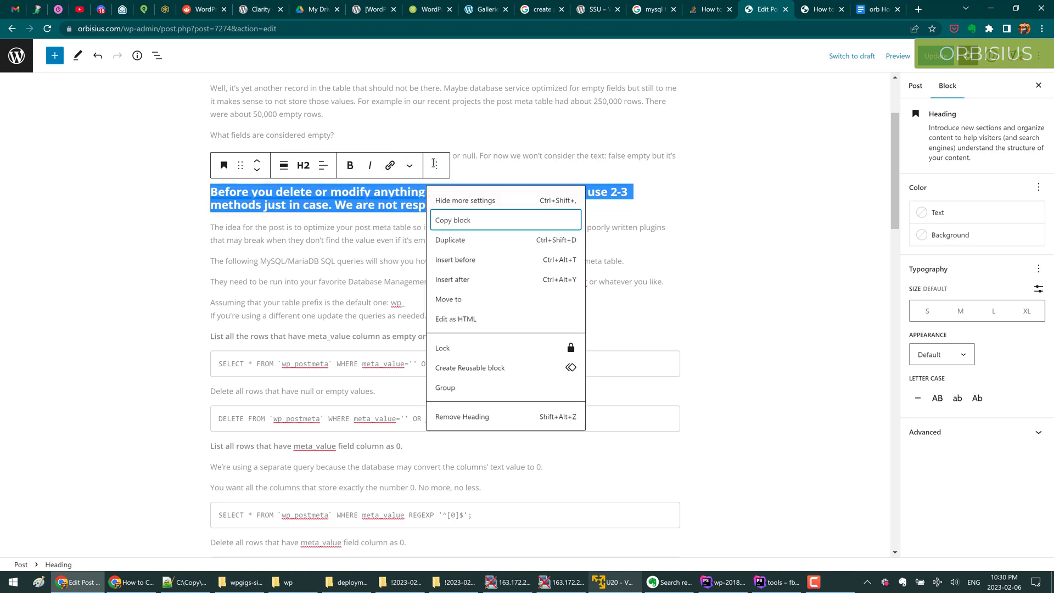
{"action": "left_click", "coordinate": [322, 165]}
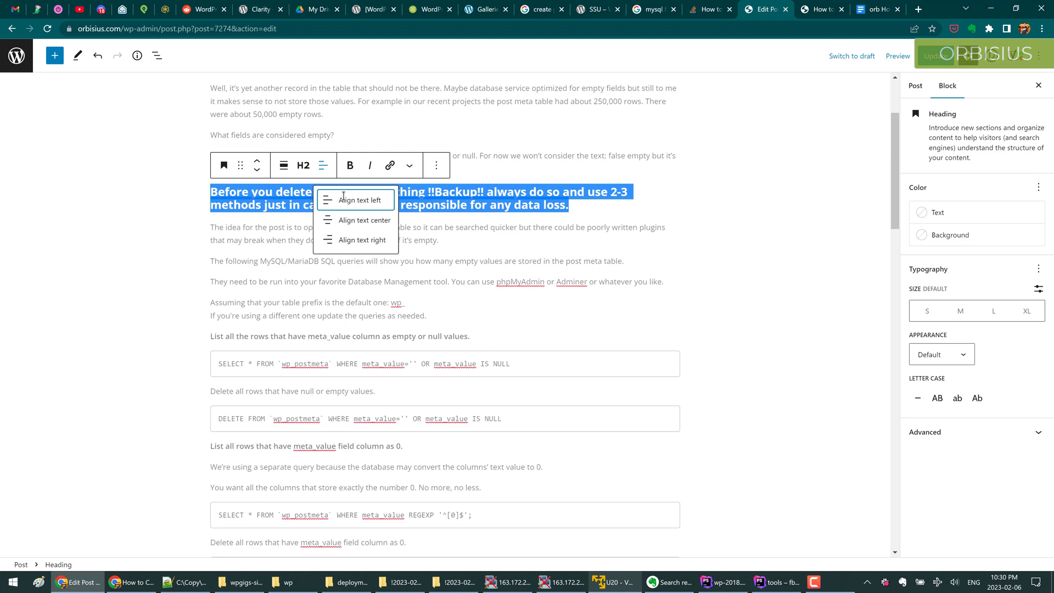
{"action": "left_click", "coordinate": [364, 219]}
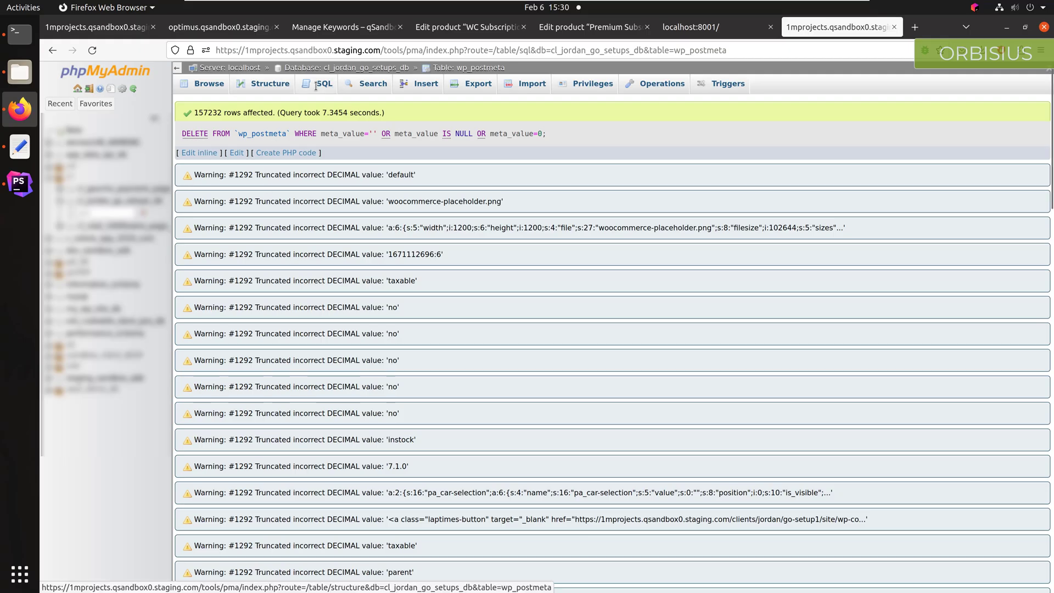
Step: Run DELETE FROM `wp_postmeta` WHERE meta_value REGEXP '^[0]$', confirming execution
{"action": "left_click", "coordinate": [322, 83]}
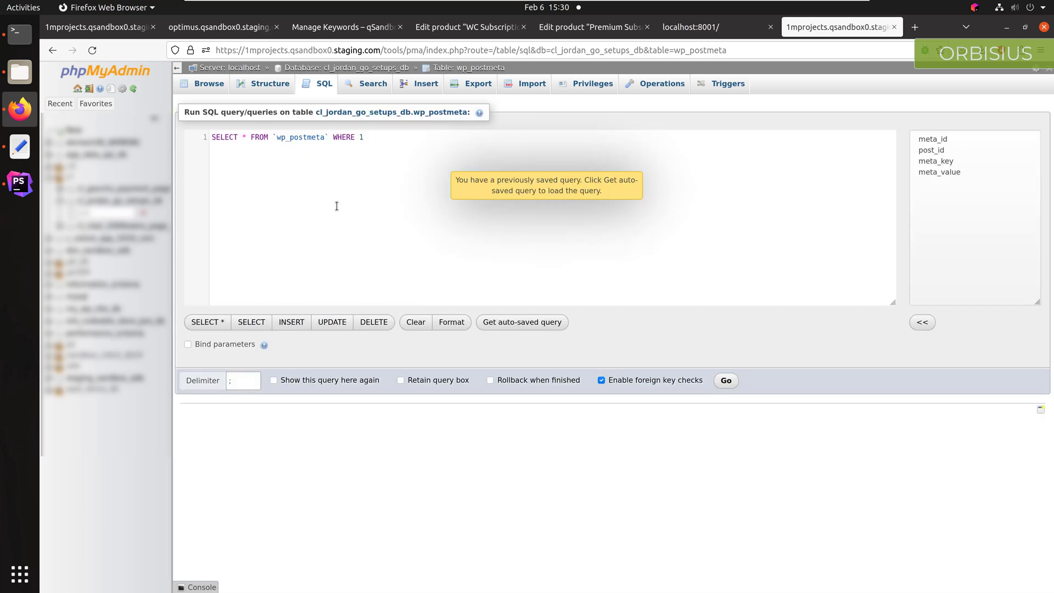
{"action": "type", "text": "DELETE FROM `wp_postmeta` WHERE meta_value REGEXP '^[0]$';"}
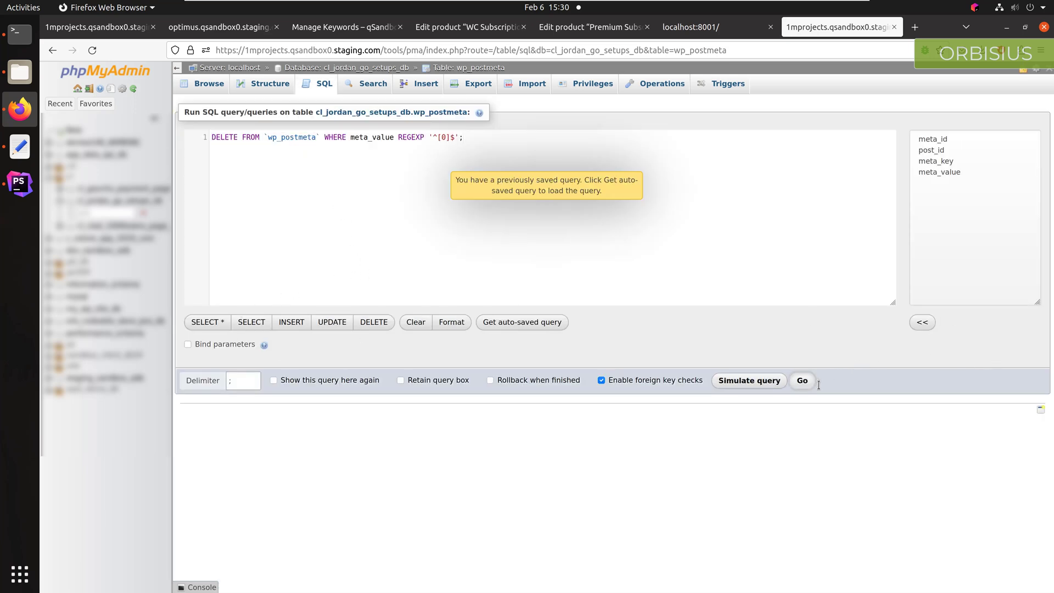
{"action": "left_click", "coordinate": [801, 380]}
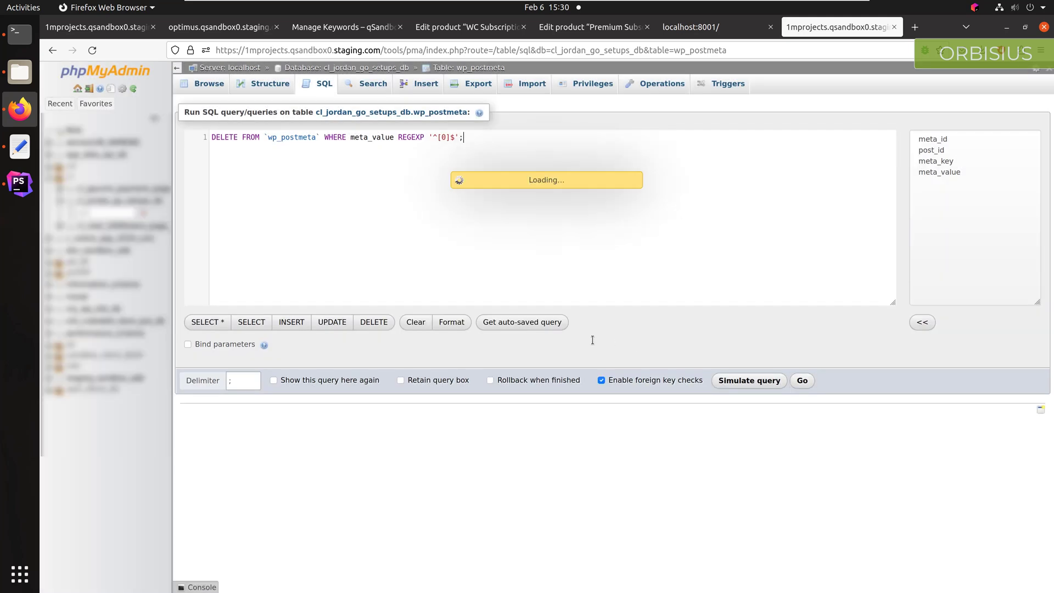
{"action": "left_click", "coordinate": [800, 380]}
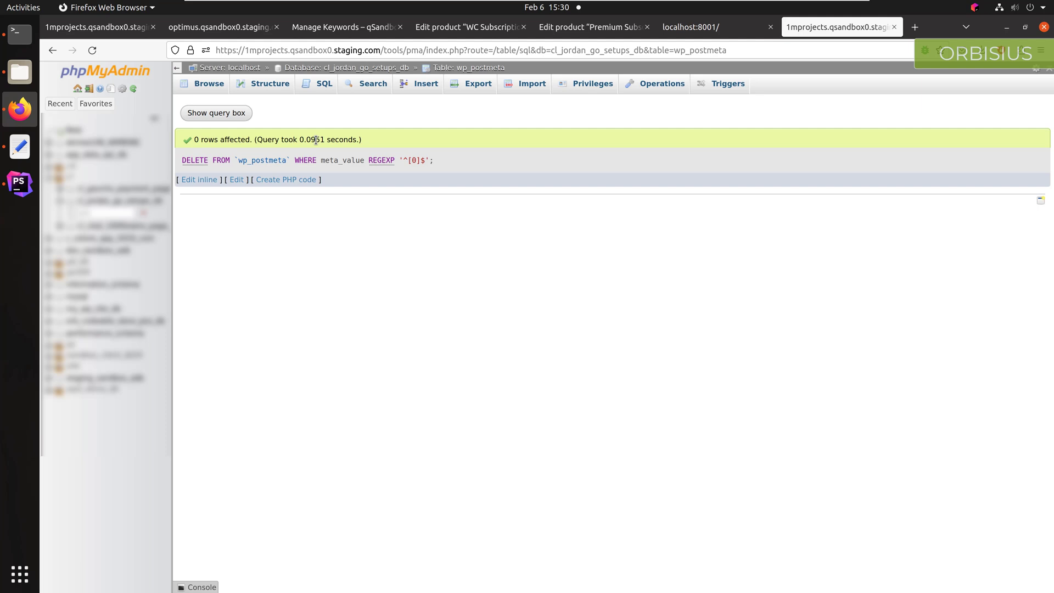
Step: Review the 0-rows-affected result and execution time, then leave the SQL view
{"action": "double_click", "coordinate": [314, 139]}
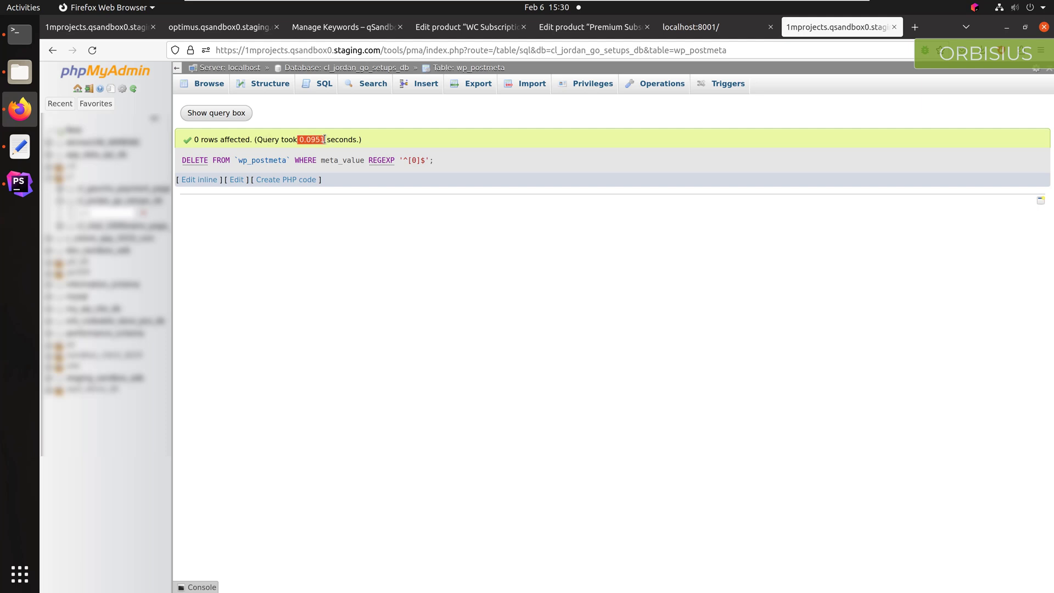
{"action": "mouse_move", "coordinate": [451, 148]}
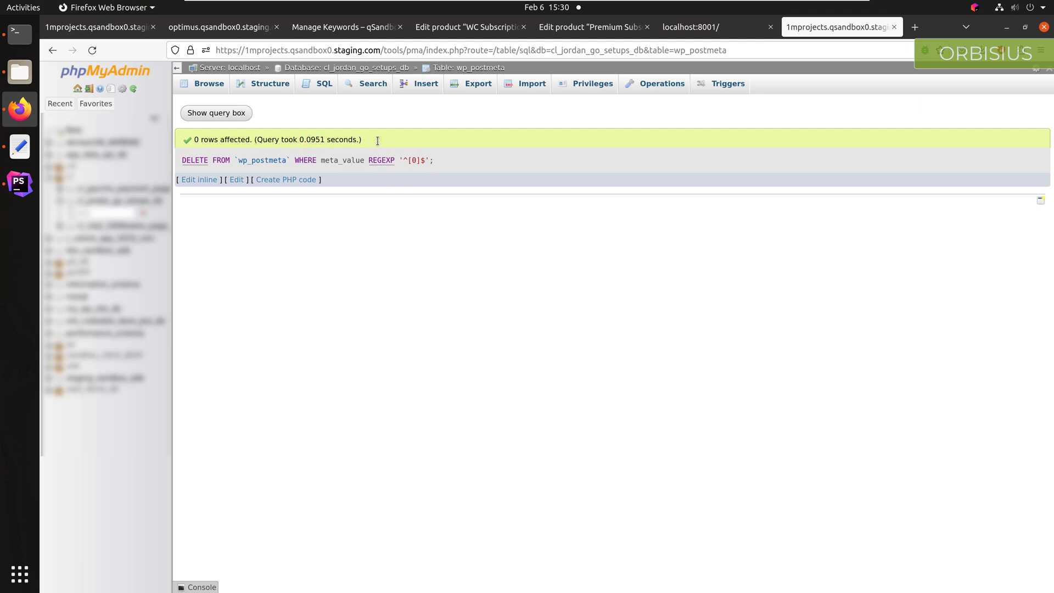
{"action": "double_click", "coordinate": [309, 139]}
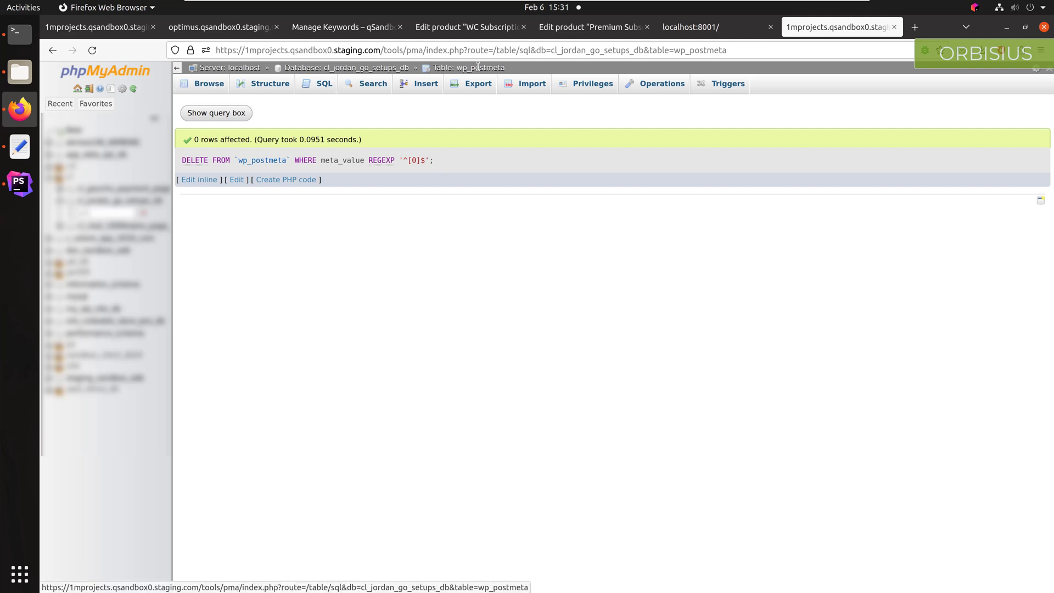
{"action": "left_click", "coordinate": [209, 83]}
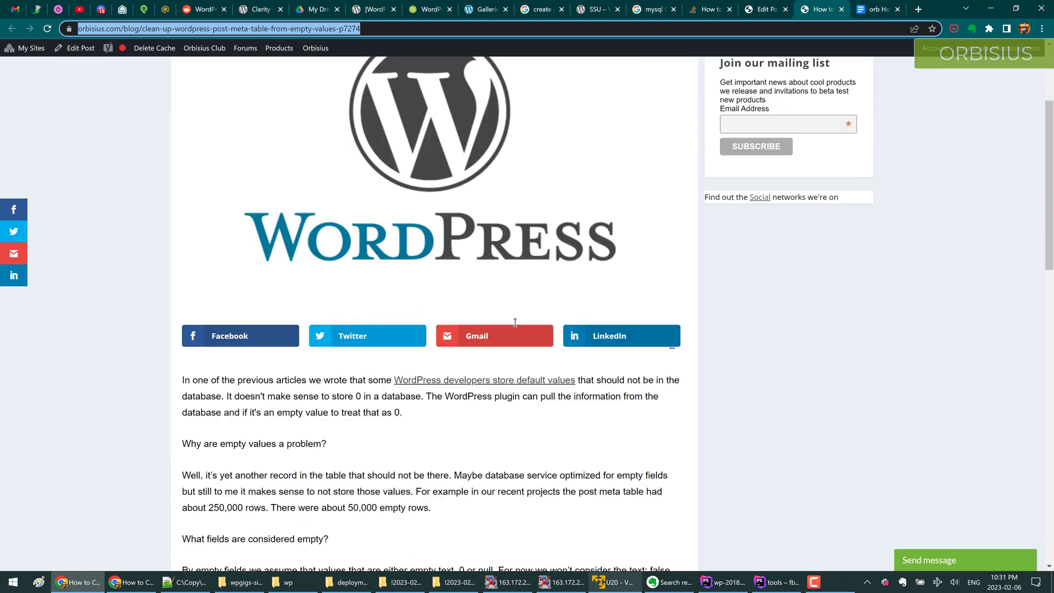
Step: Return to the post's title and go to the site's Social networks page
{"action": "scroll", "scroll_direction": "up", "scroll_amount": 3}
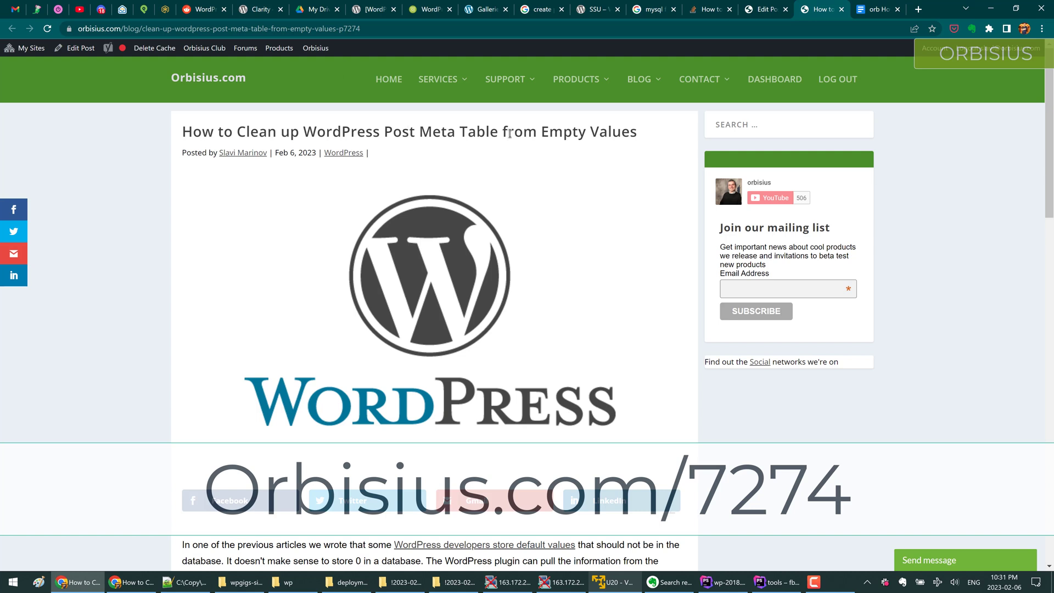
{"action": "mouse_move", "coordinate": [767, 356]}
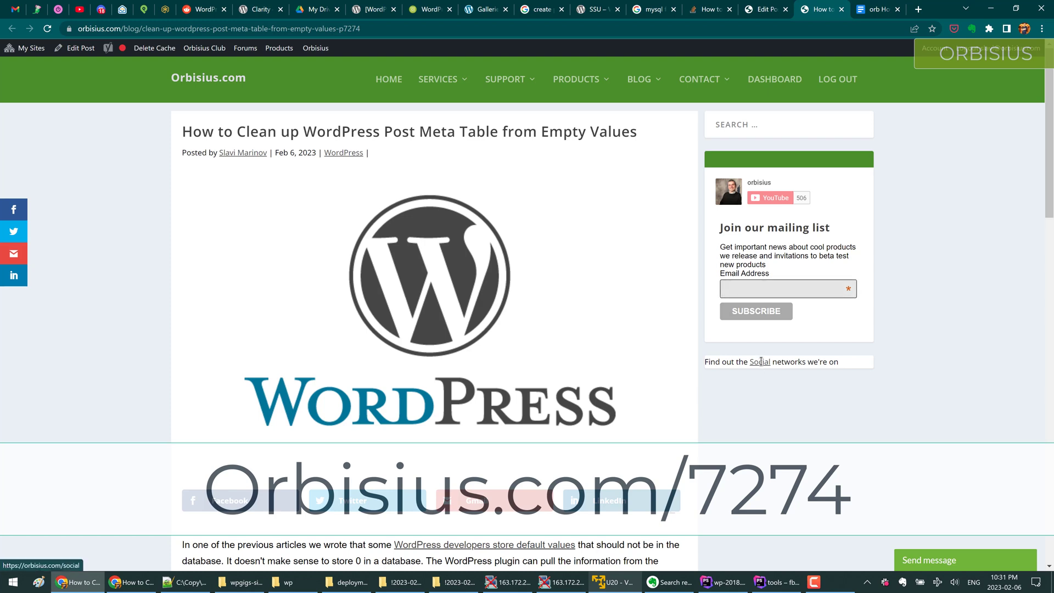
{"action": "left_click", "coordinate": [759, 361]}
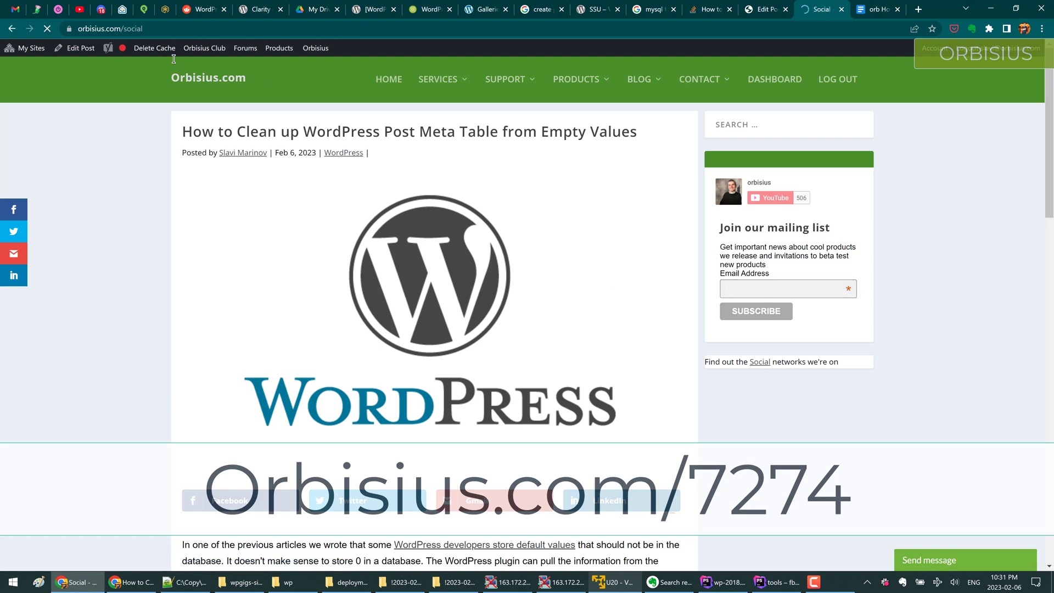